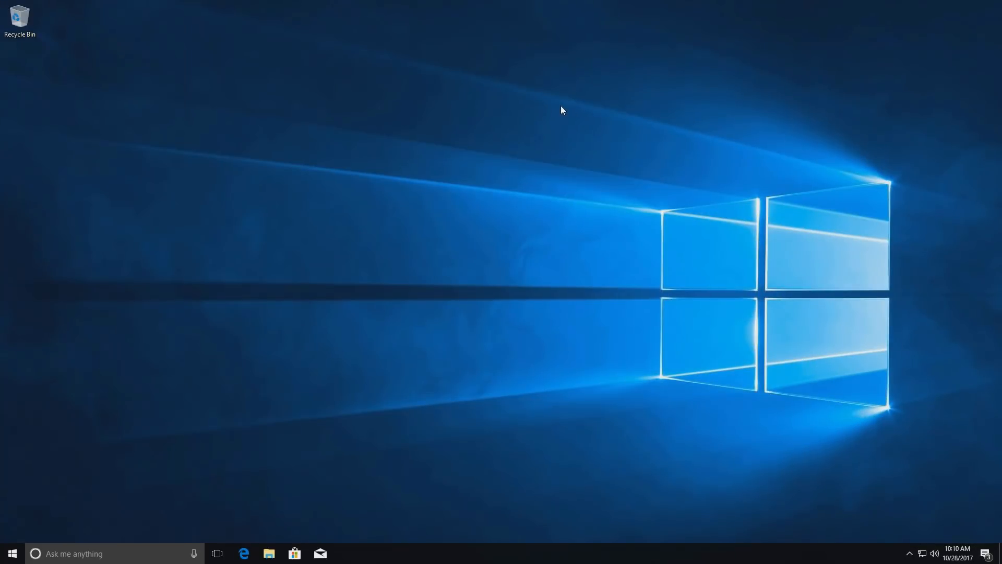
pyautogui.moveTo(3, 217)
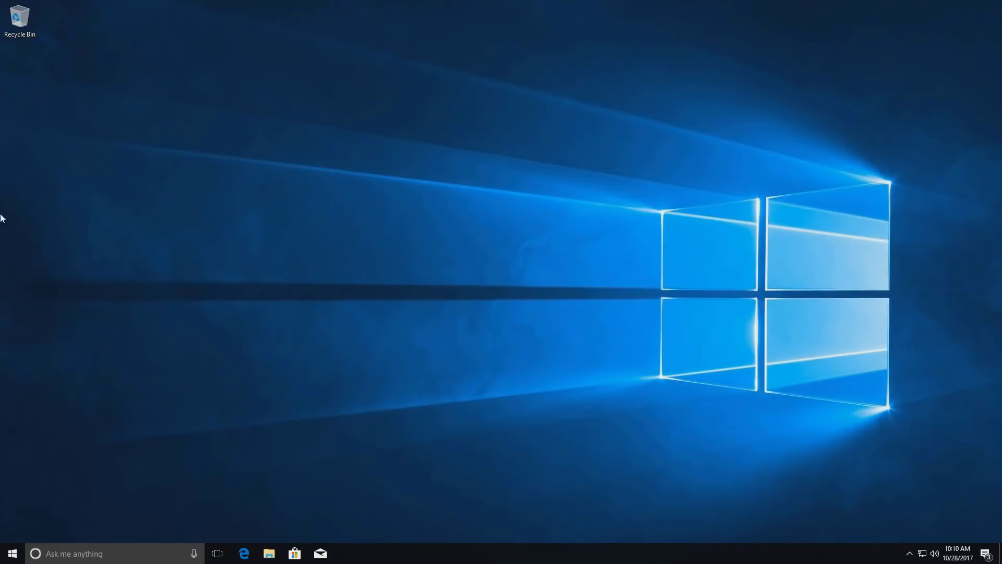
# Search 'this' in Start and view This PC's Properties showing Windows 10 Pro and 4 GB RAM
pyautogui.click(11, 553)
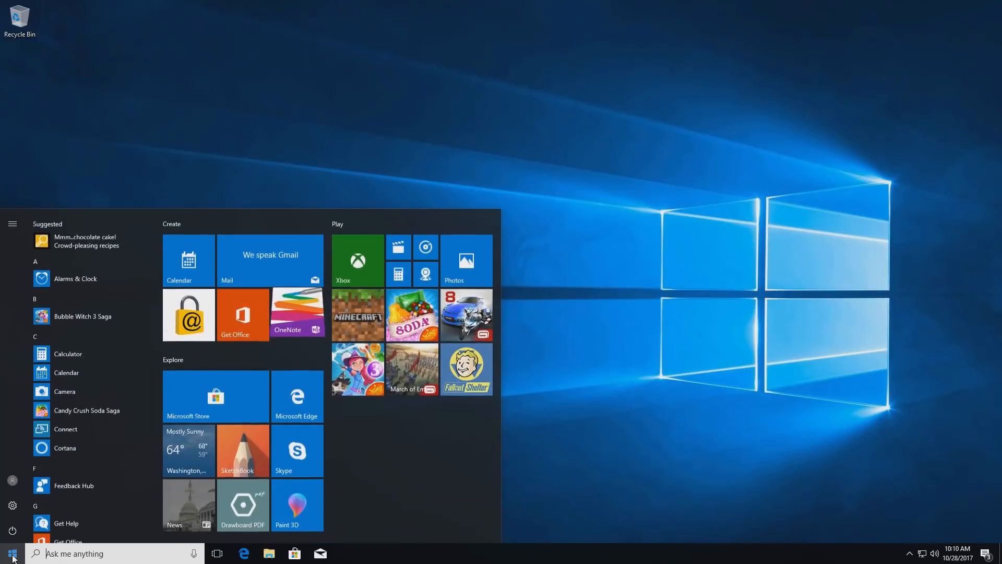
pyautogui.write('t')
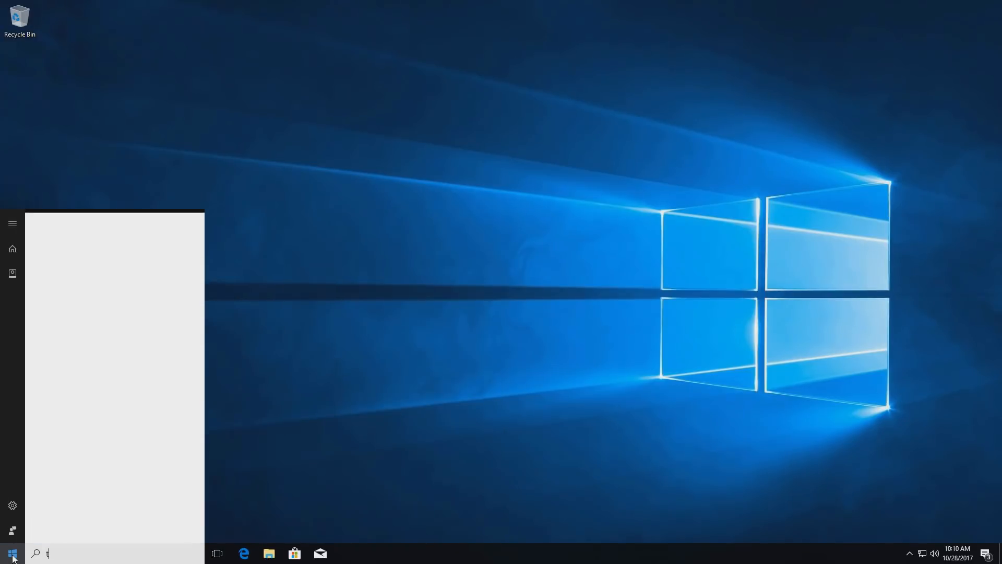
pyautogui.rightClick(67, 270)
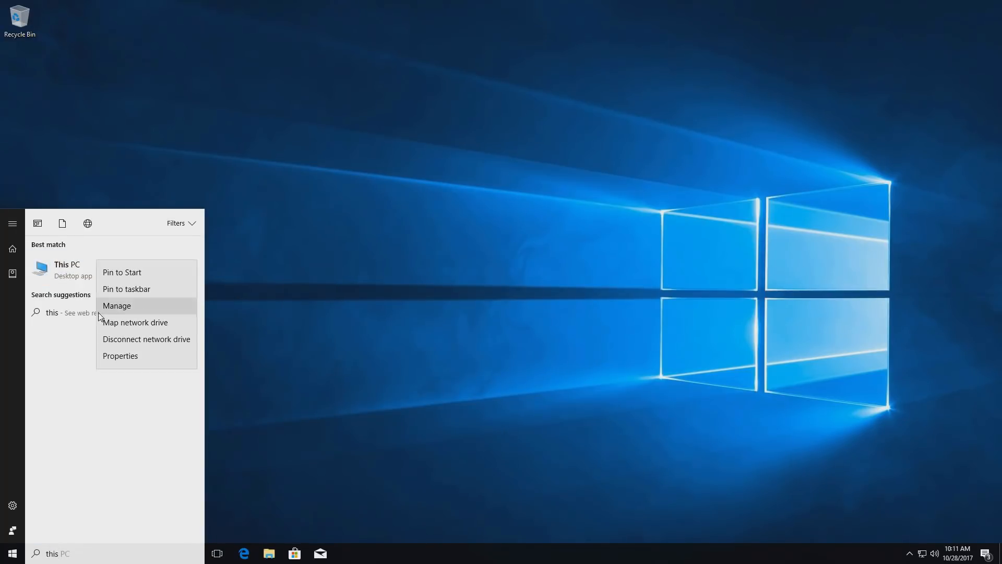
pyautogui.click(120, 355)
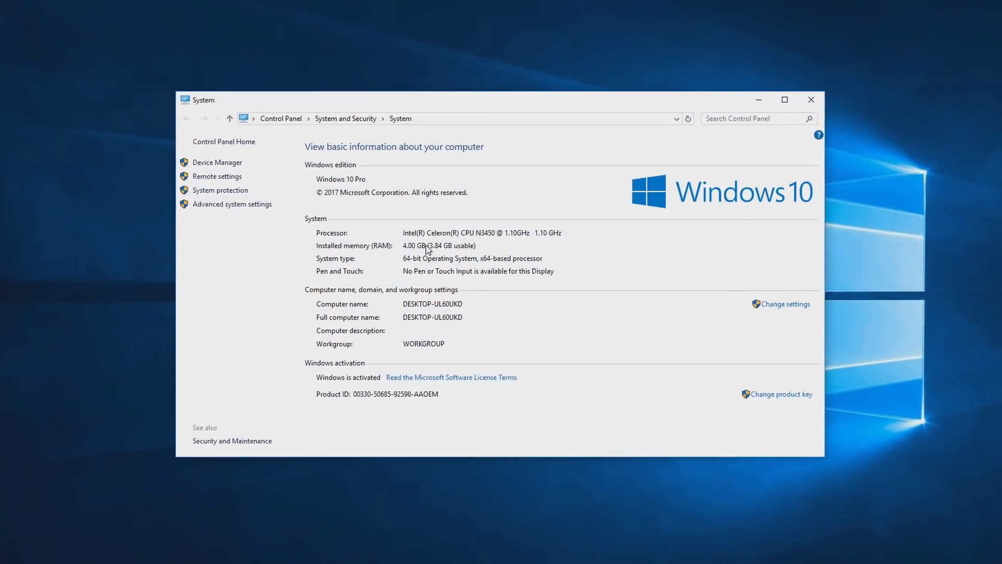
pyautogui.click(784, 100)
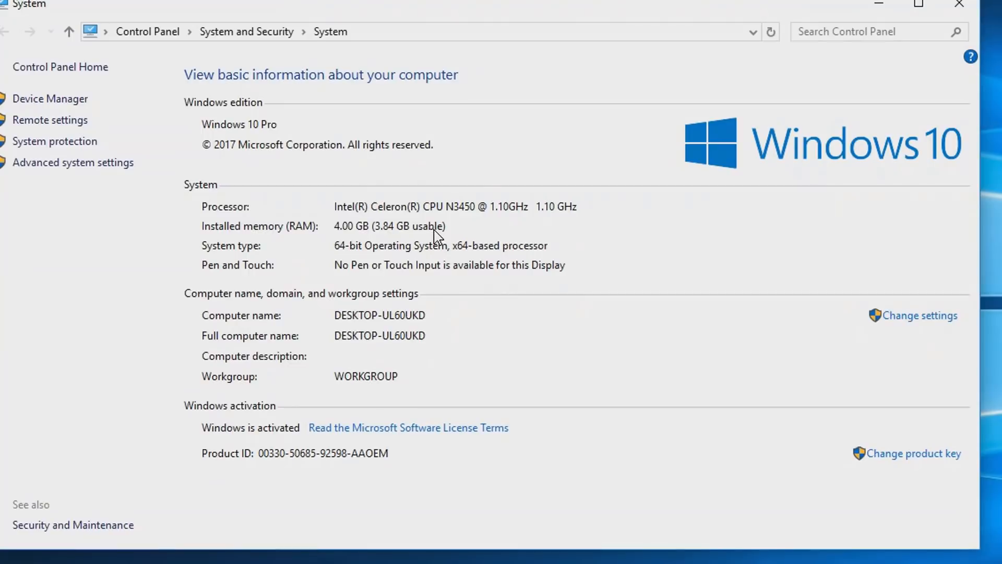
pyautogui.moveTo(426, 211)
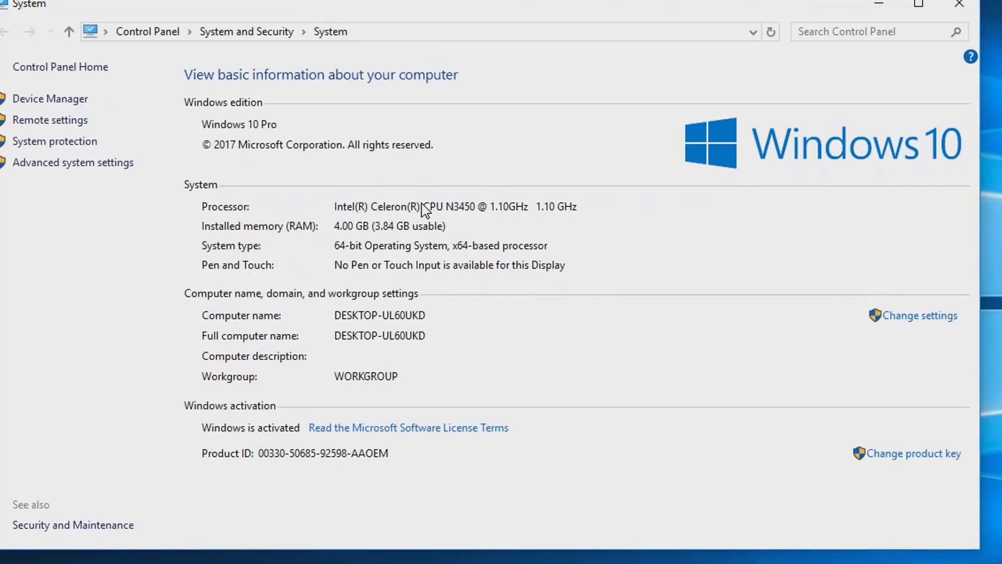
pyautogui.moveTo(482, 216)
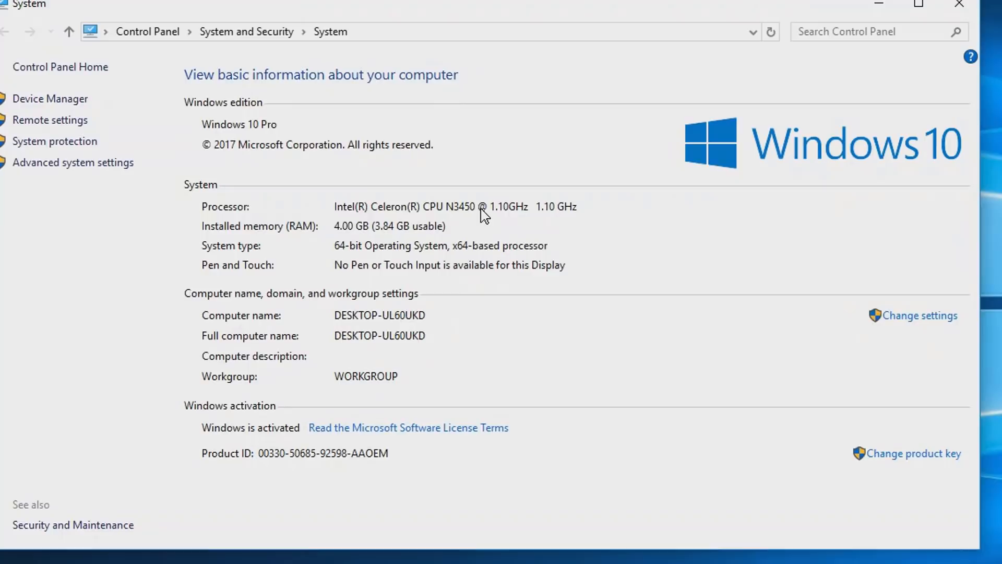
pyautogui.moveTo(502, 224)
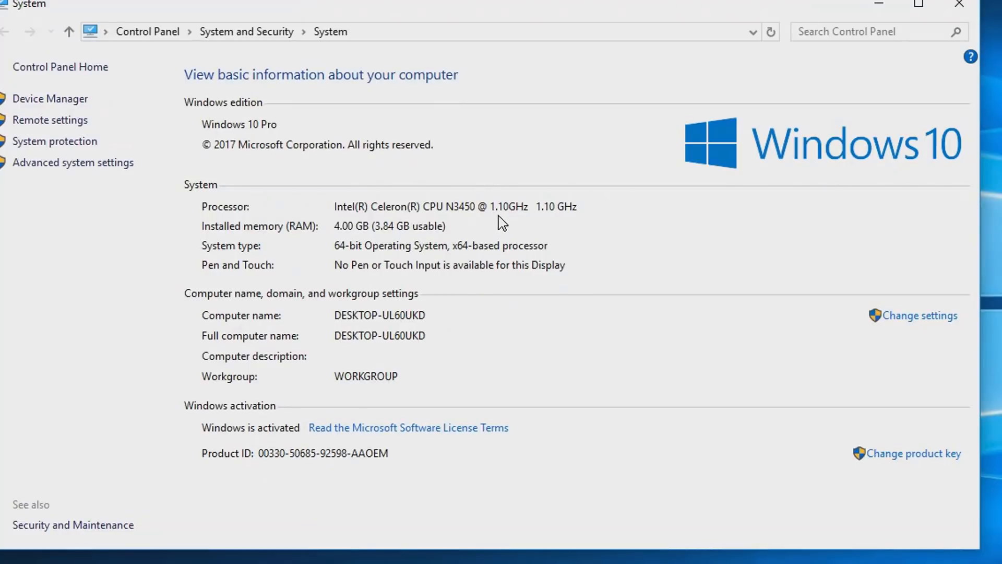
pyautogui.moveTo(276, 433)
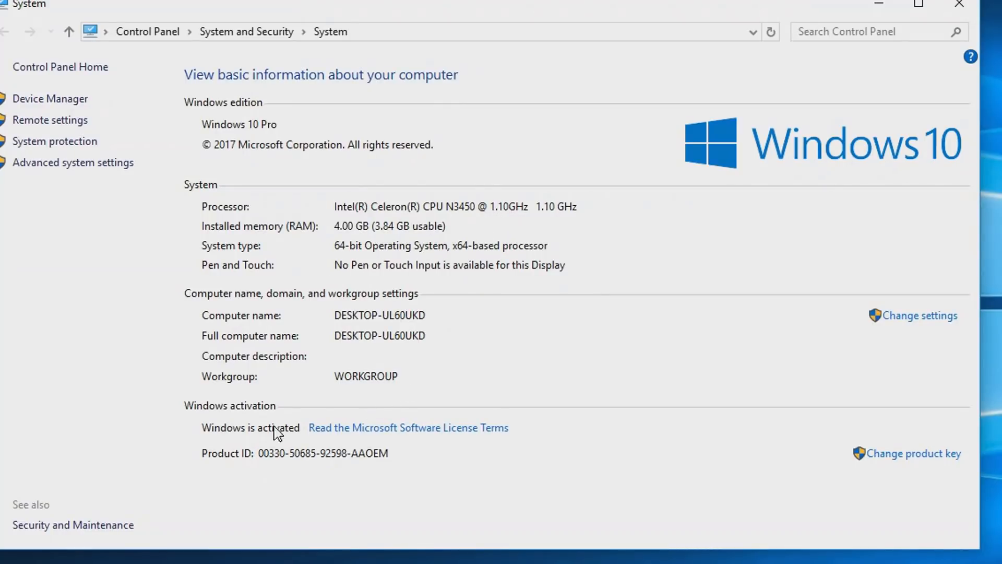
pyautogui.moveTo(276, 462)
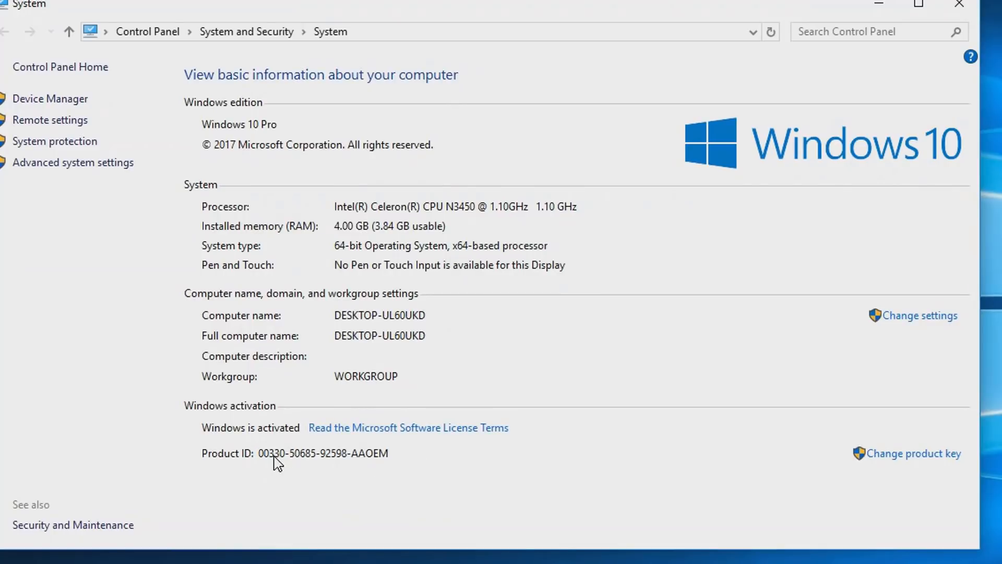
pyautogui.moveTo(364, 421)
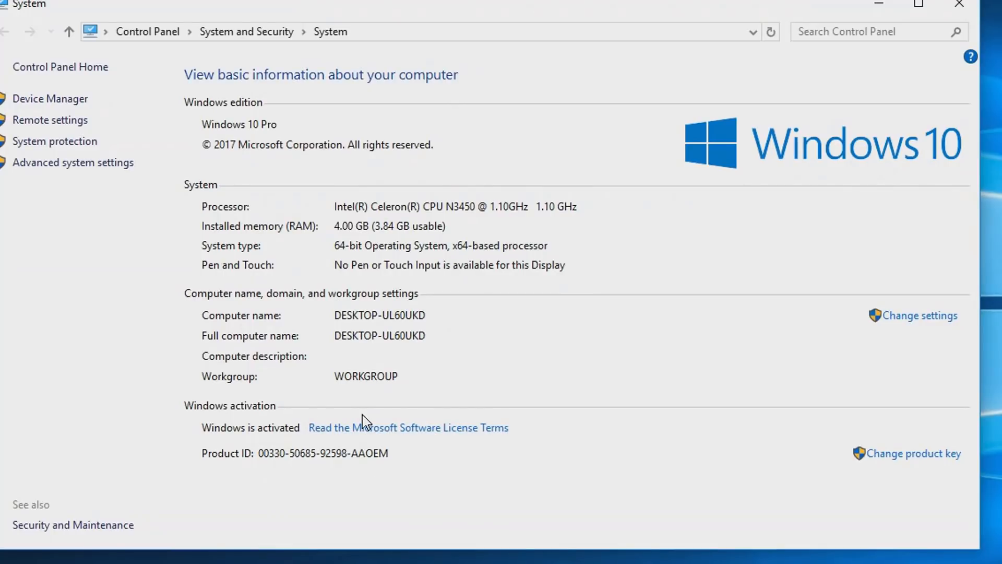
pyautogui.moveTo(372, 41)
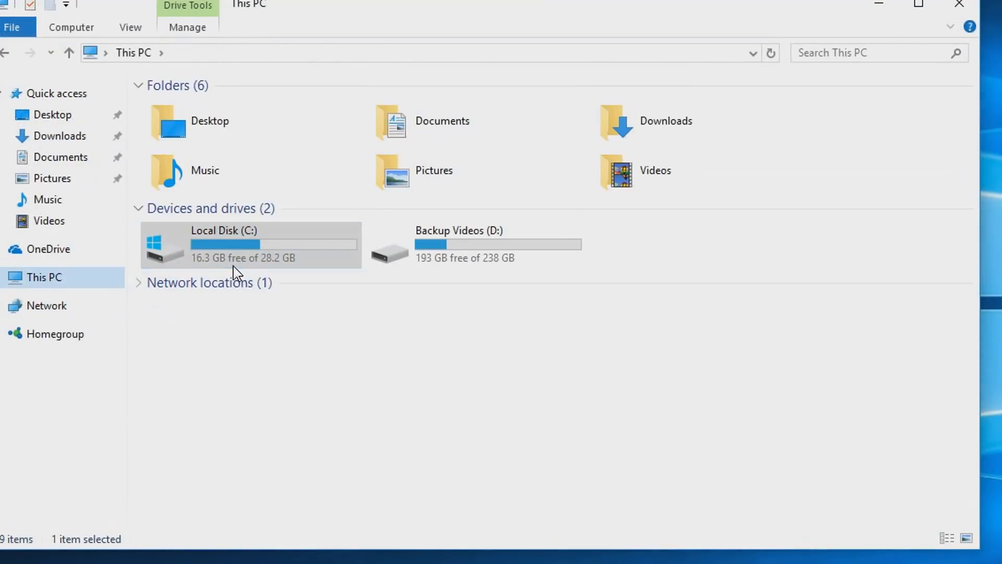
pyautogui.moveTo(322, 304)
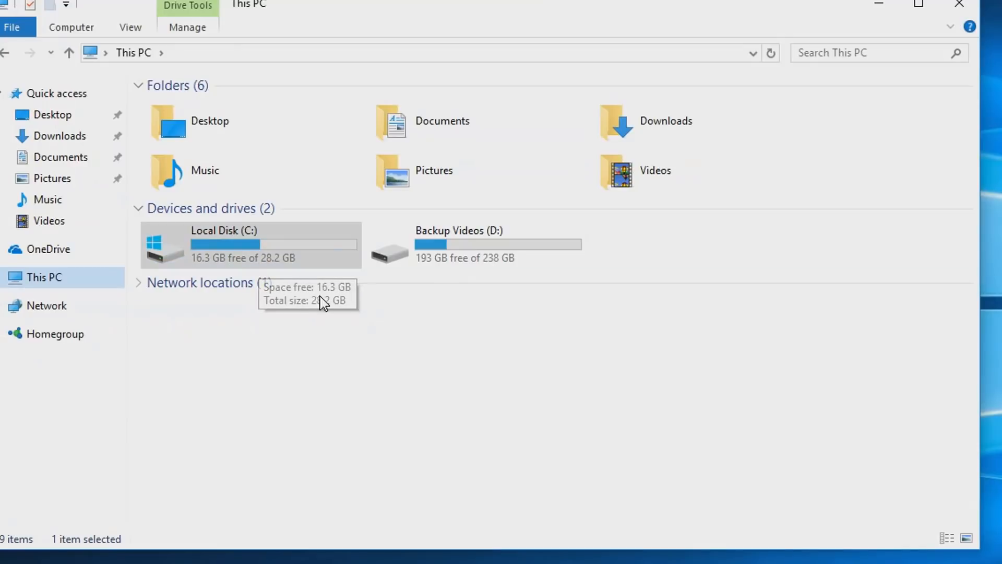
pyautogui.moveTo(301, 271)
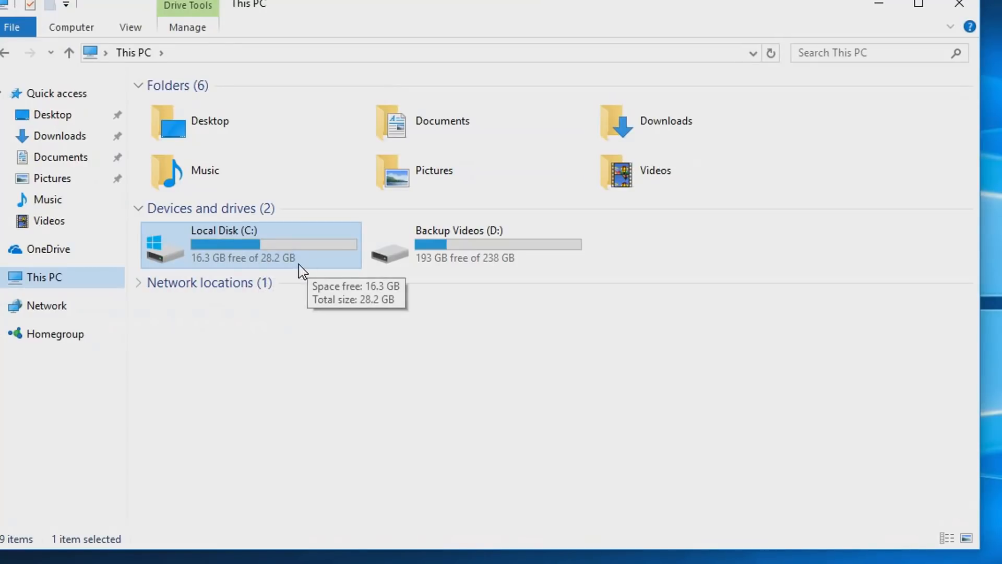
pyautogui.moveTo(451, 262)
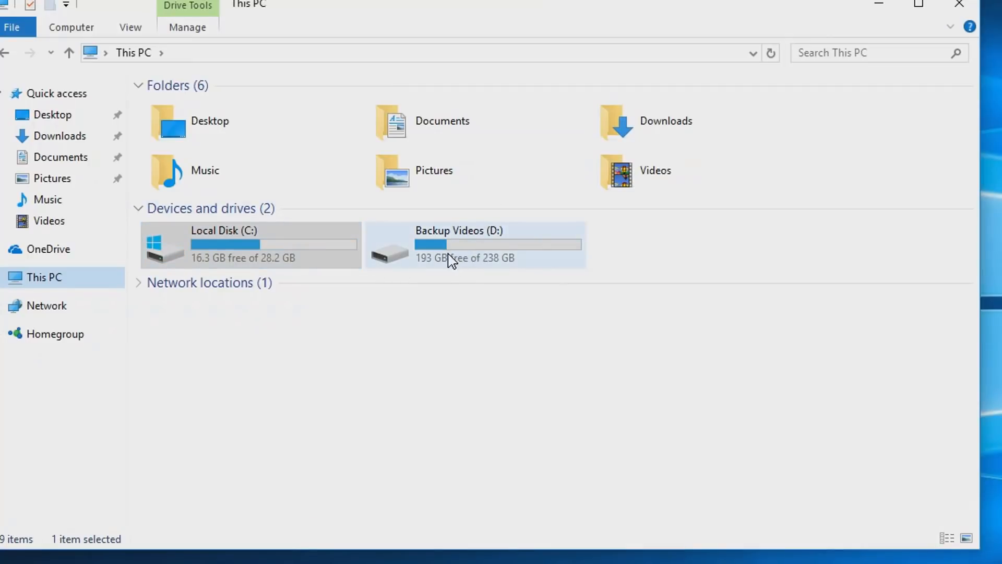
pyautogui.moveTo(456, 258)
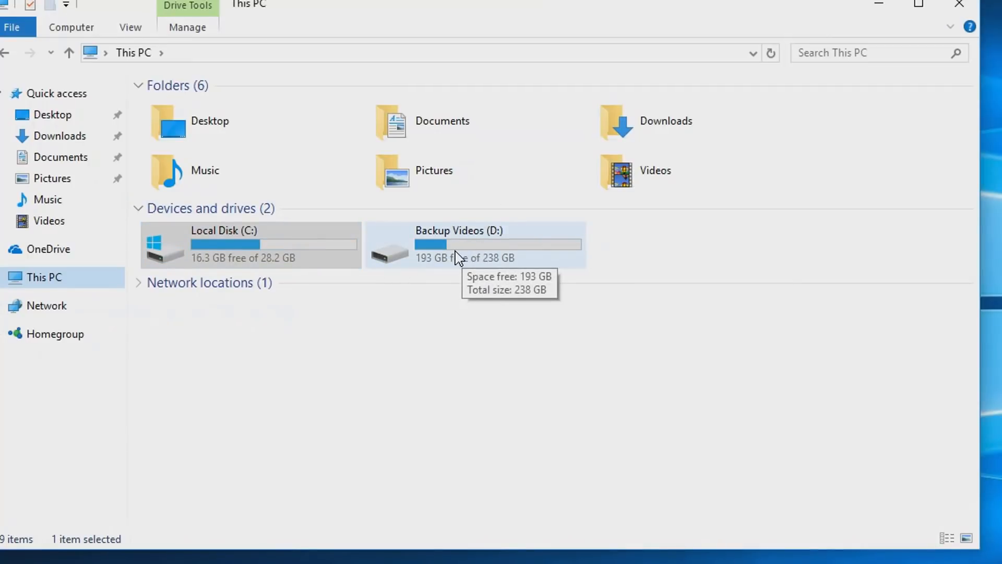
pyautogui.moveTo(517, 268)
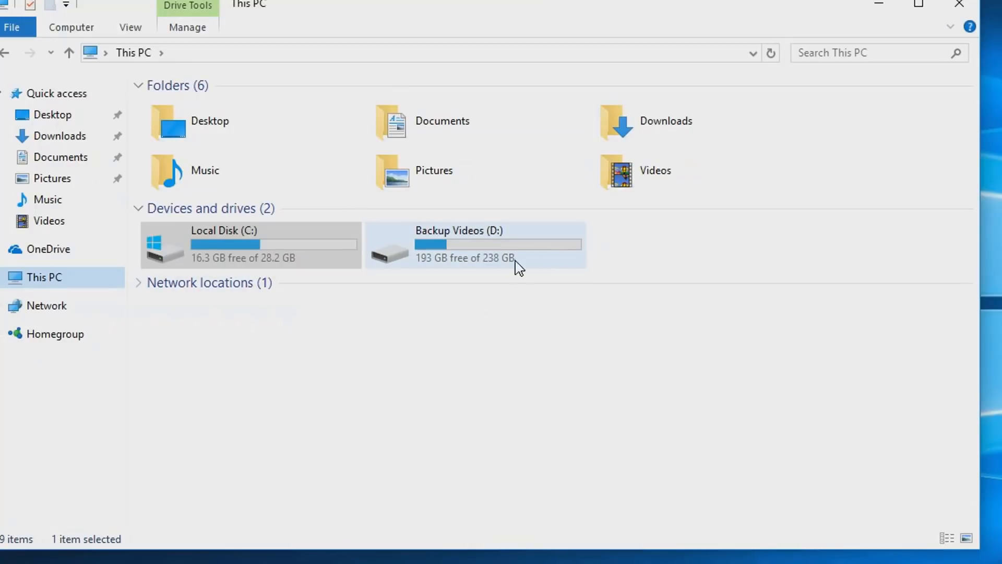
pyautogui.moveTo(455, 261)
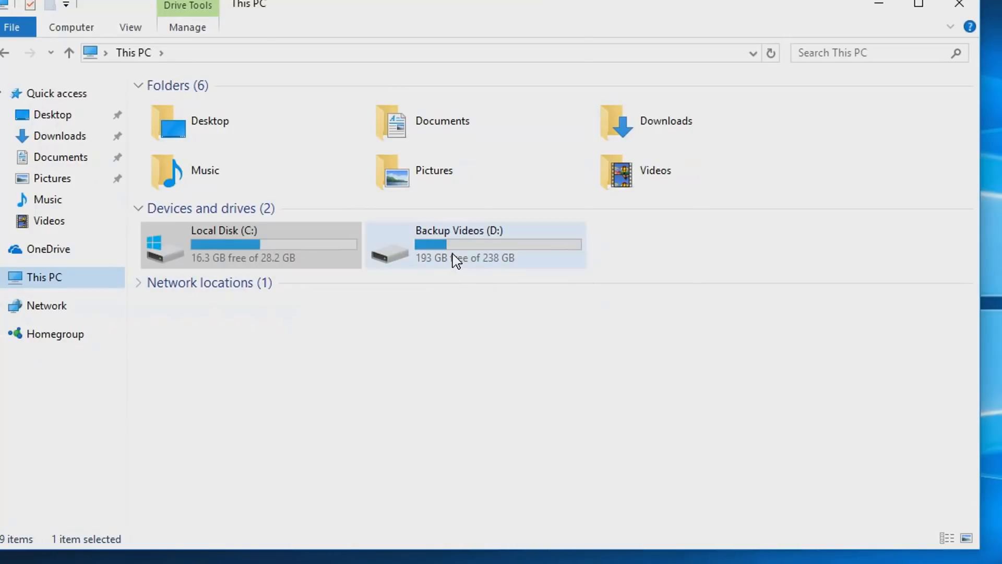
# Browse into the Backup Videos (D:) drive, then close File Explorer
pyautogui.doubleClick(476, 244)
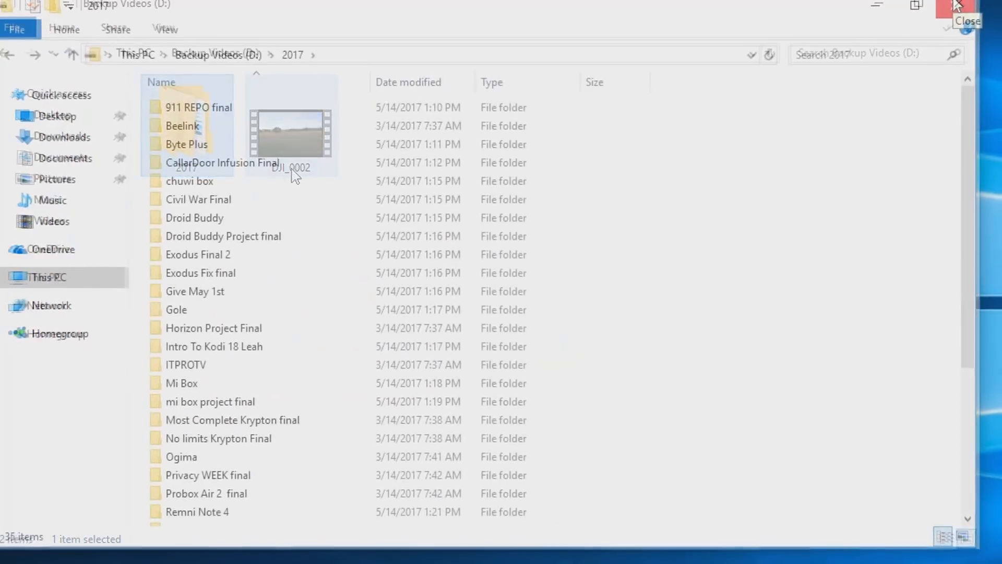
pyautogui.click(967, 6)
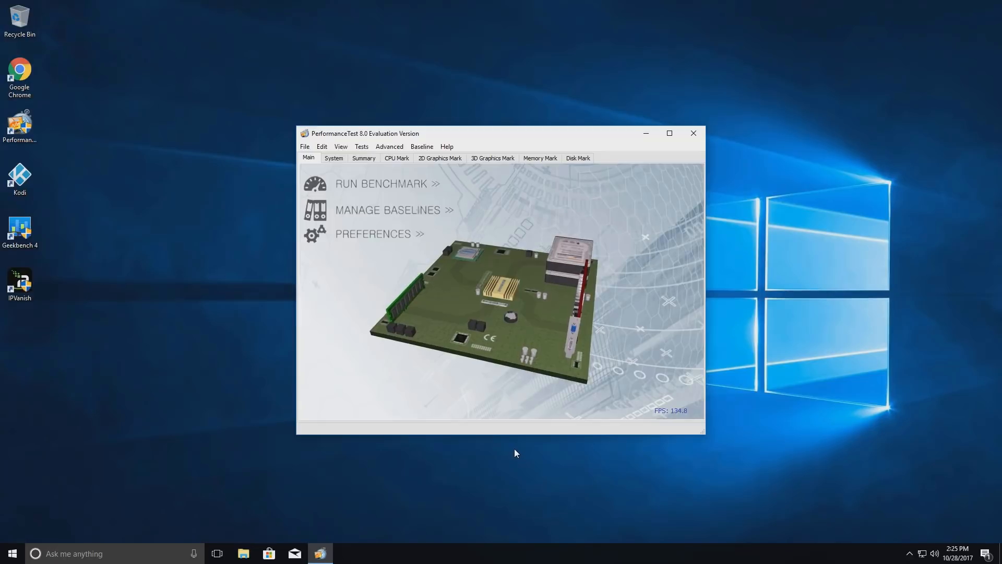
# Run the full benchmark and review the 654.0 rating with CPU, 2D and 3D comparisons
pyautogui.click(380, 184)
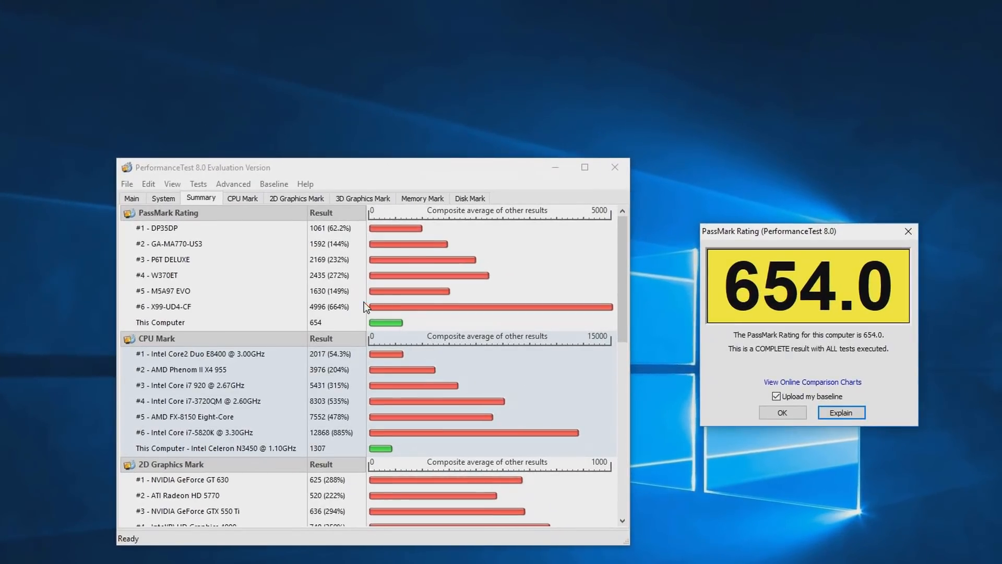
pyautogui.moveTo(332, 208)
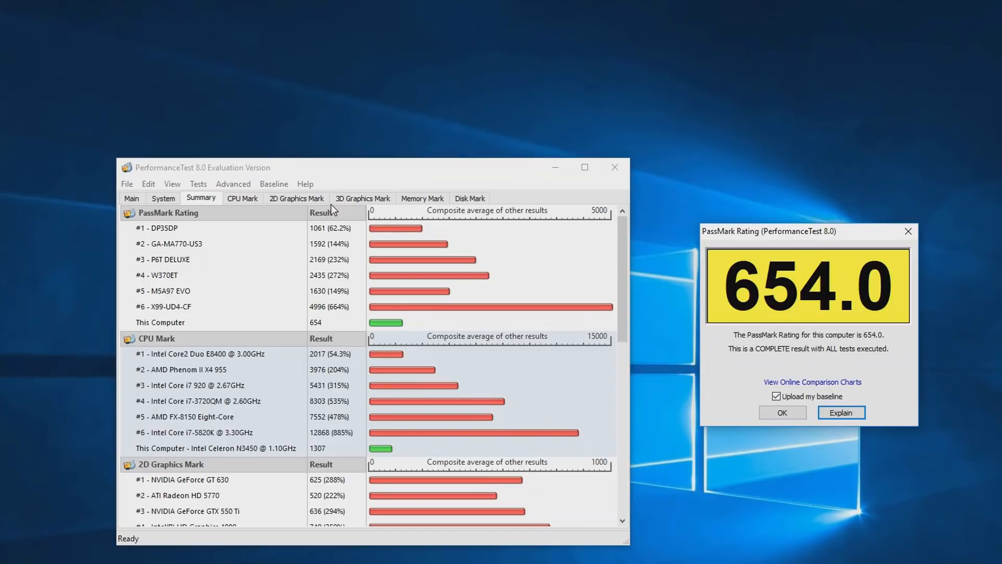
pyautogui.moveTo(372, 474)
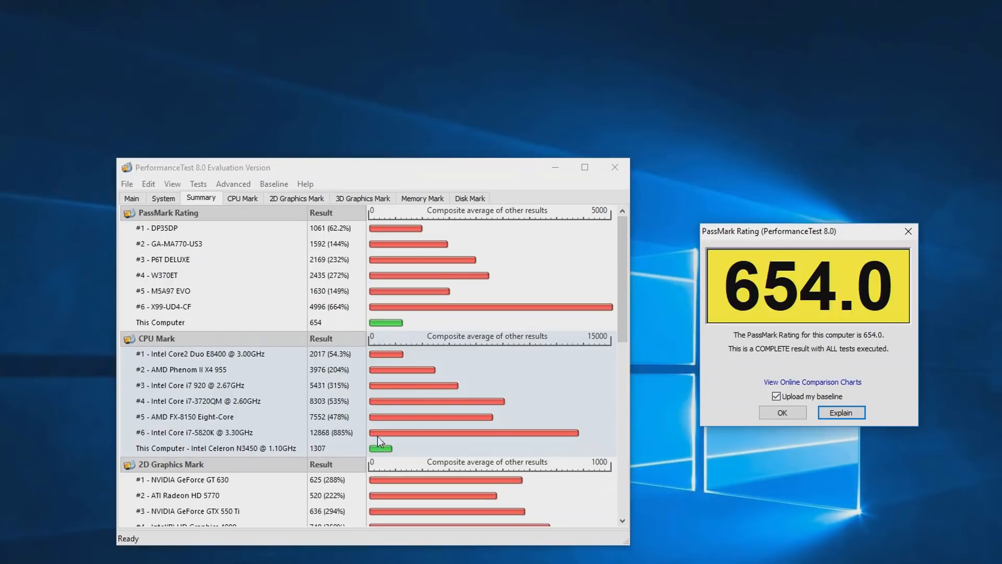
pyautogui.scroll(-3)
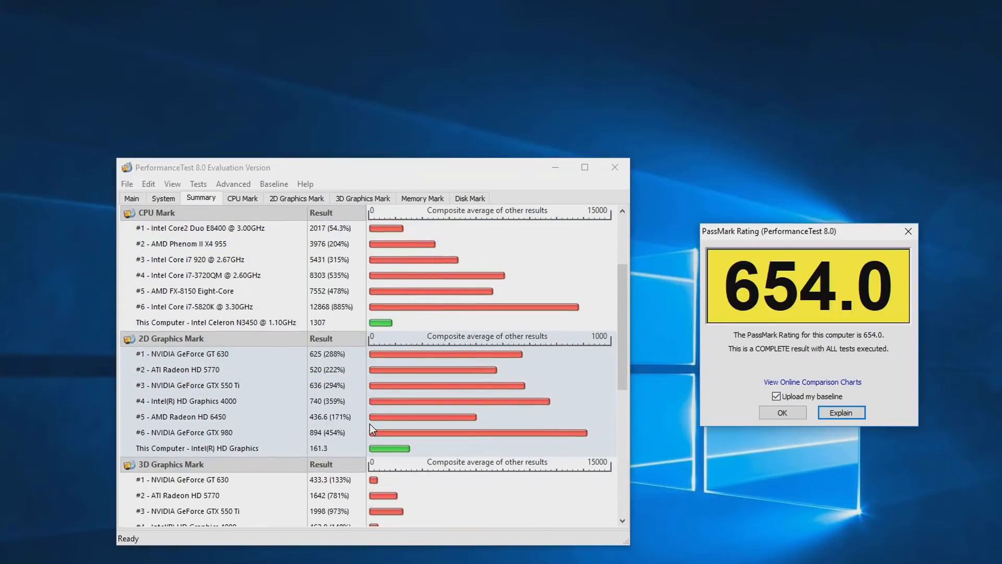
pyautogui.scroll(-3)
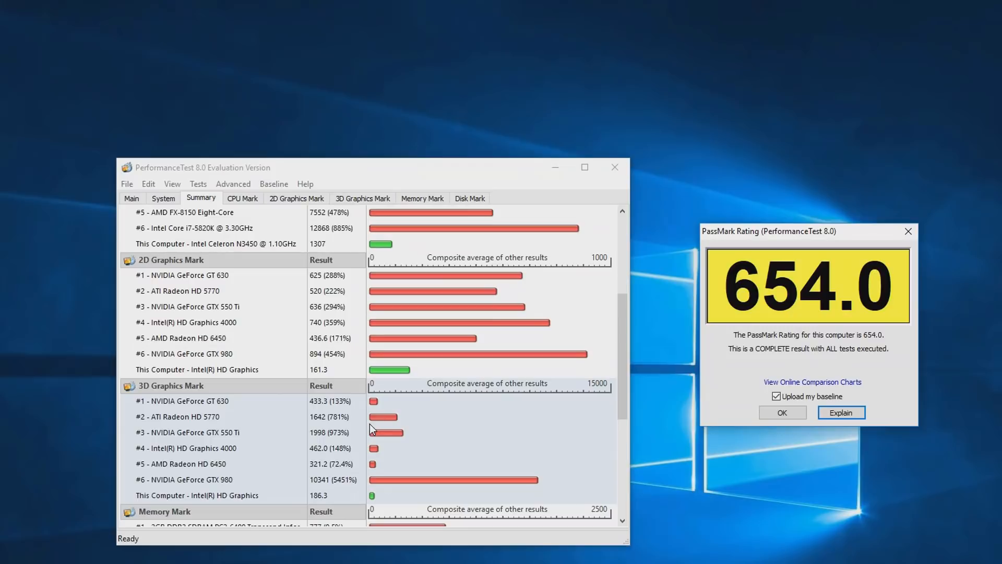
pyautogui.scroll(-3)
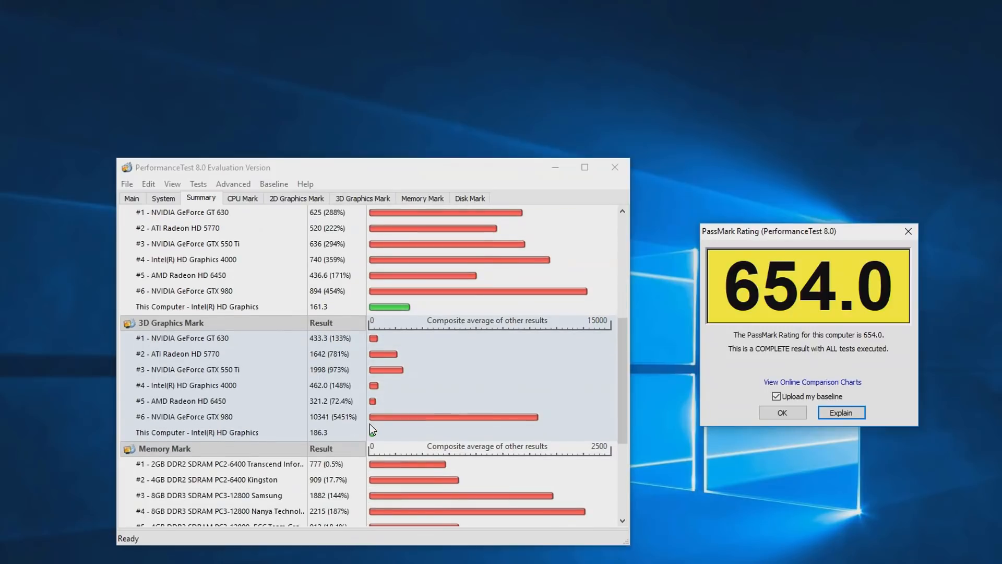
pyautogui.scroll(-3)
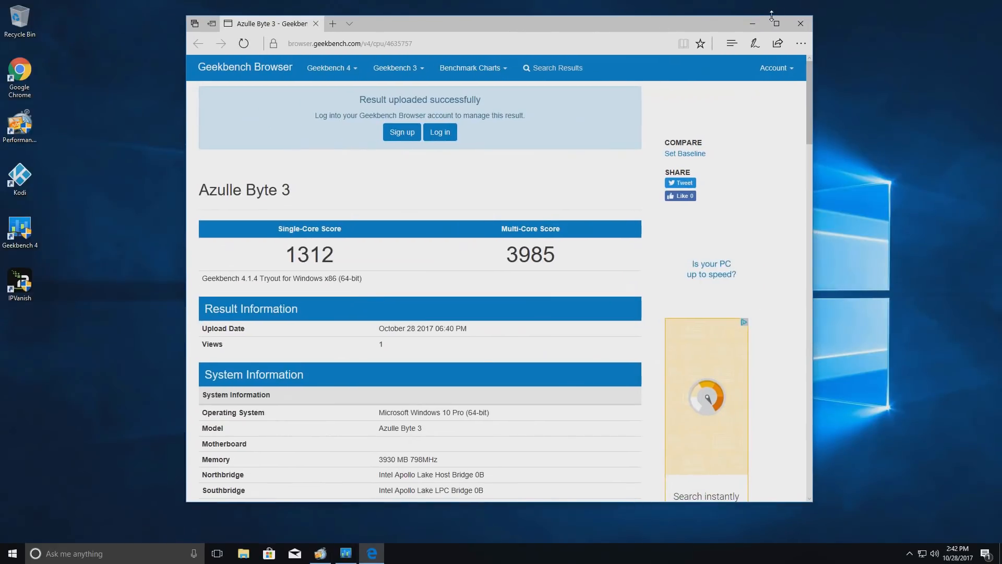
# Maximize the Geekbench page and scroll to the System and Processor Information tables
pyautogui.click(773, 23)
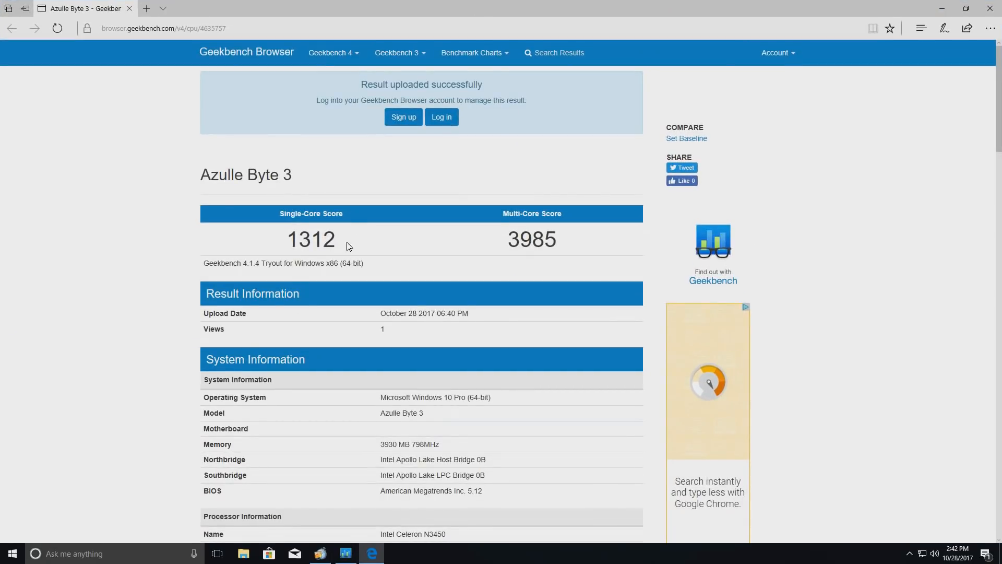
pyautogui.moveTo(492, 231)
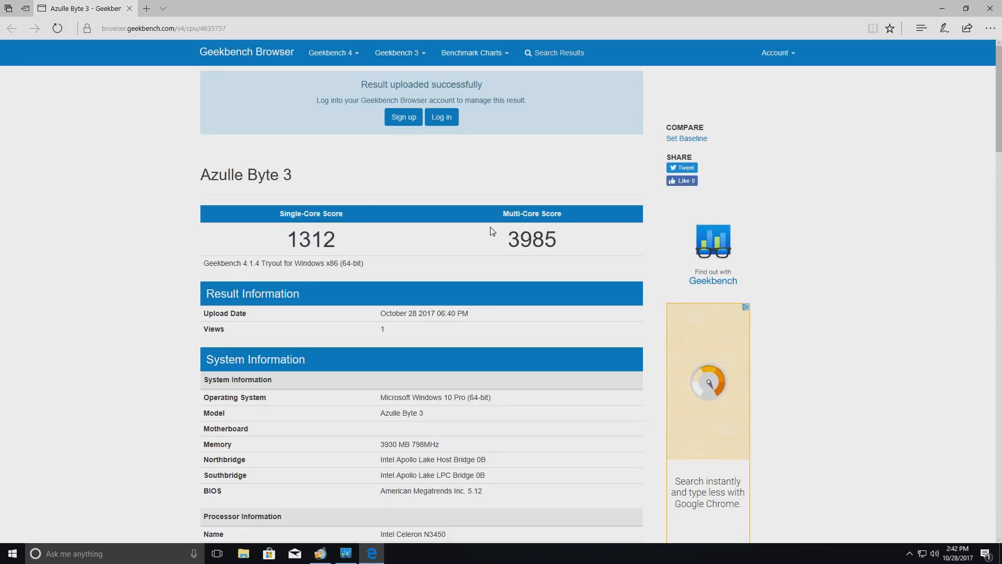
pyautogui.doubleClick(531, 239)
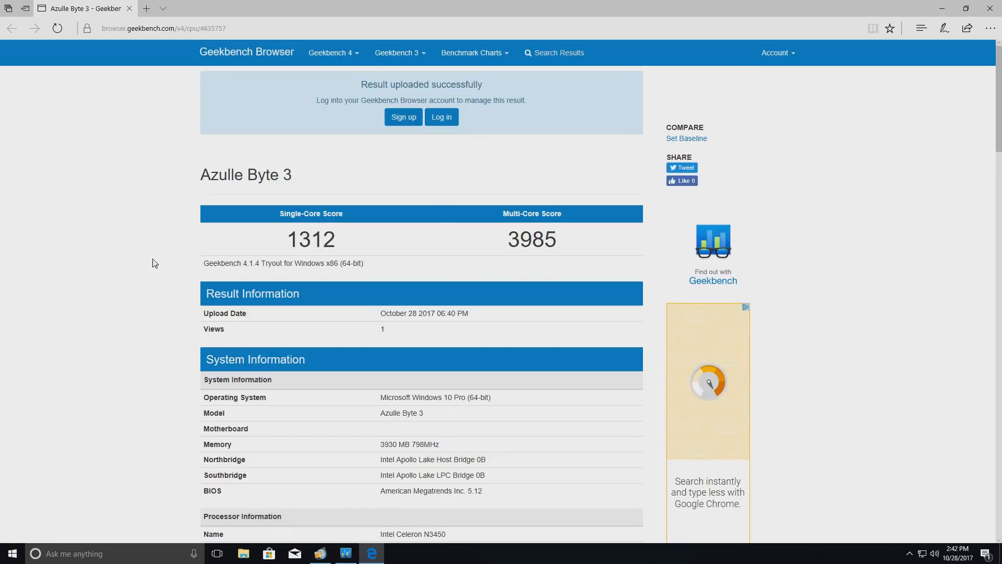
pyautogui.scroll(-3)
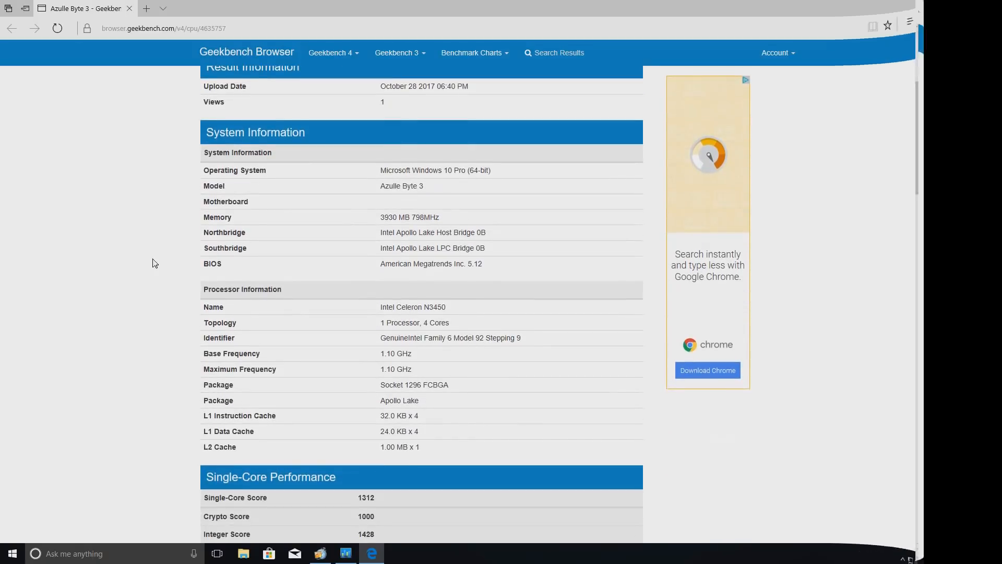
pyautogui.click(242, 553)
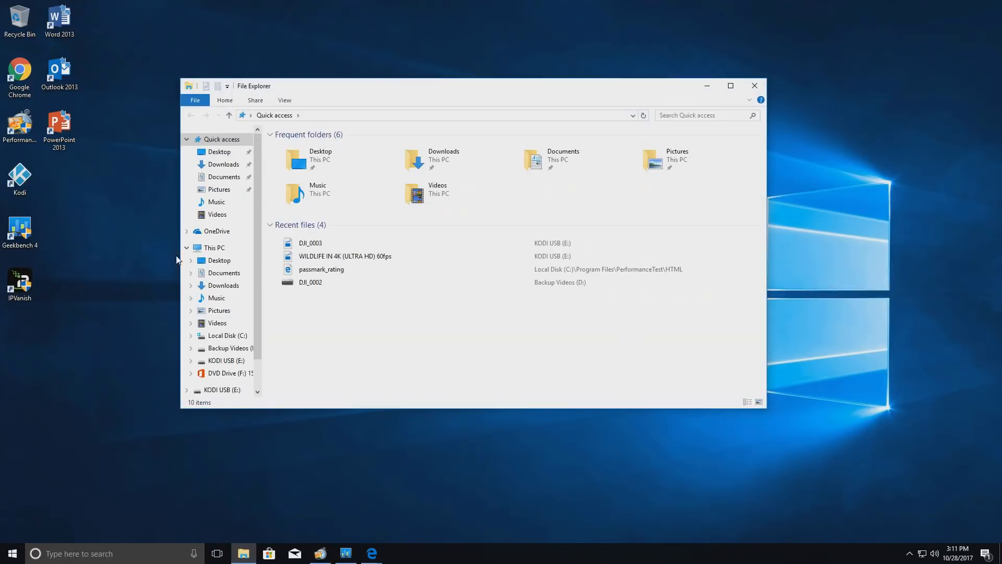
# Show This PC's four drives, with Local Disk (C:) at 5.71 GB free of 28.2 GB
pyautogui.click(213, 247)
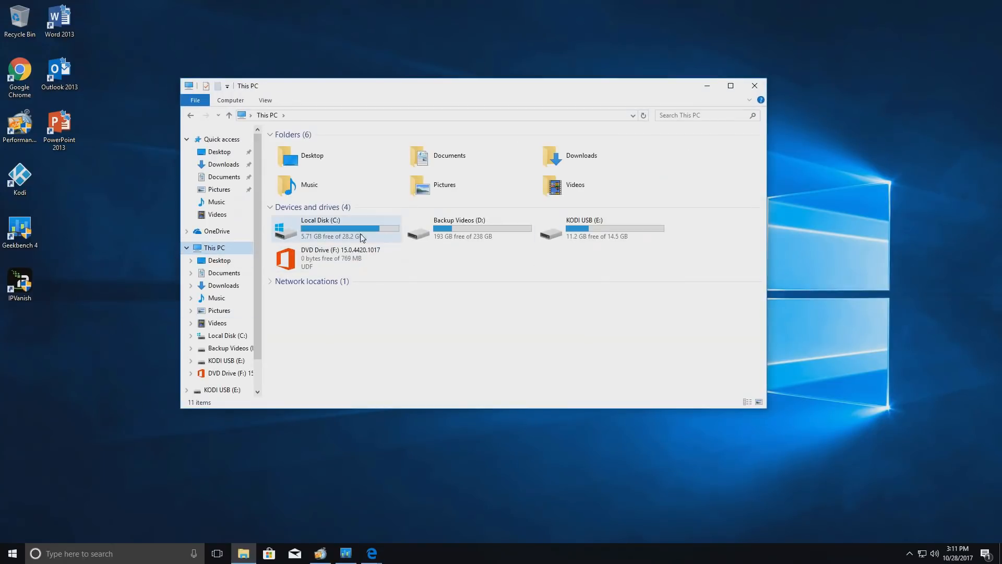
pyautogui.moveTo(332, 230)
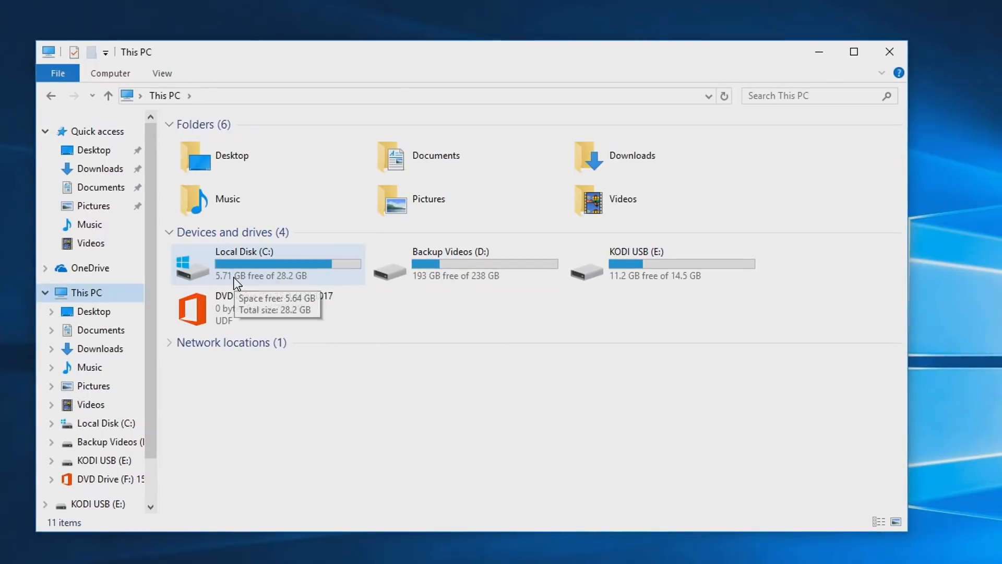
pyautogui.moveTo(307, 383)
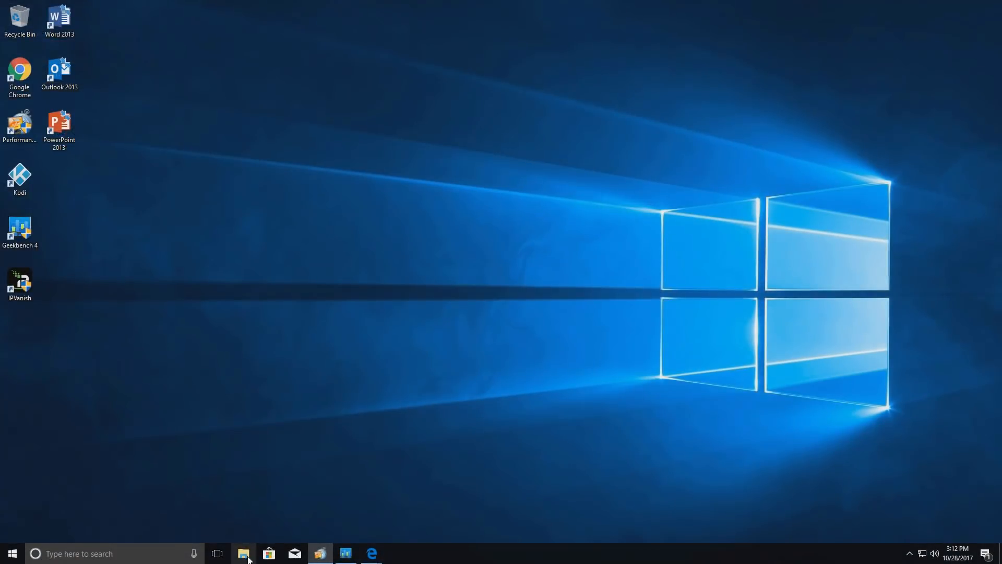
# Play WILDLIFE IN 4K (ULTRA HD) 60fps from Recent files in Movies & TV, maximized
pyautogui.click(243, 553)
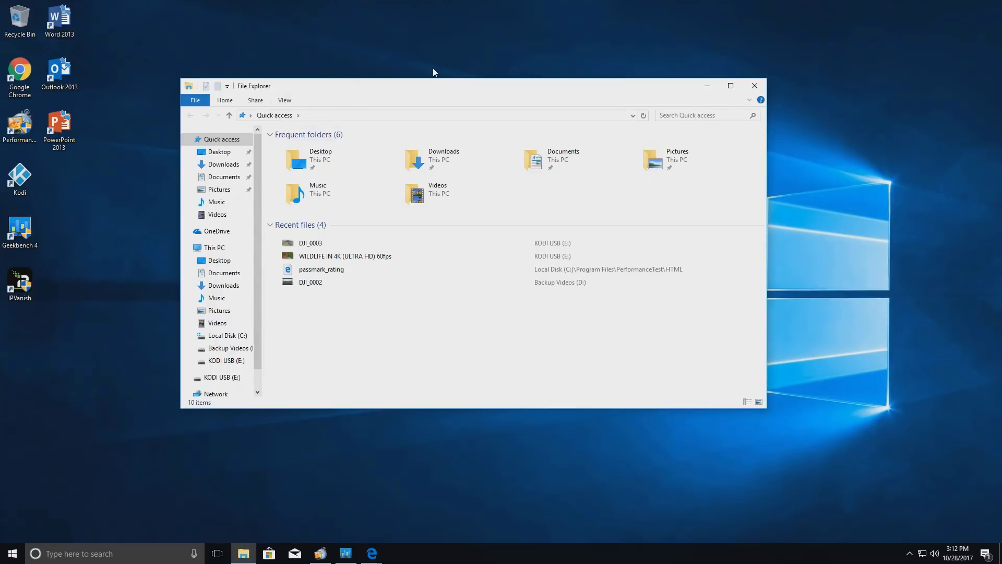
pyautogui.doubleClick(311, 243)
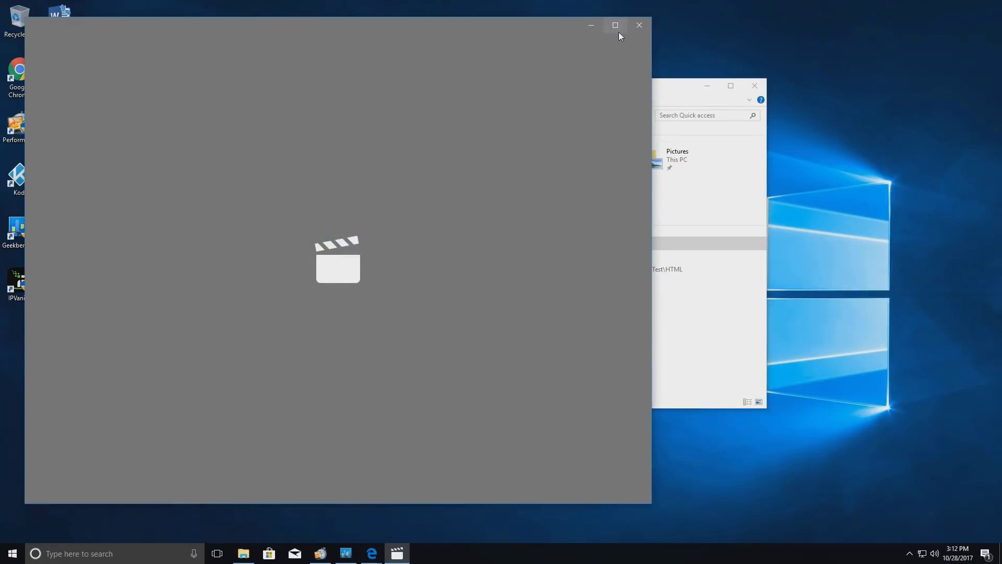
pyautogui.click(614, 25)
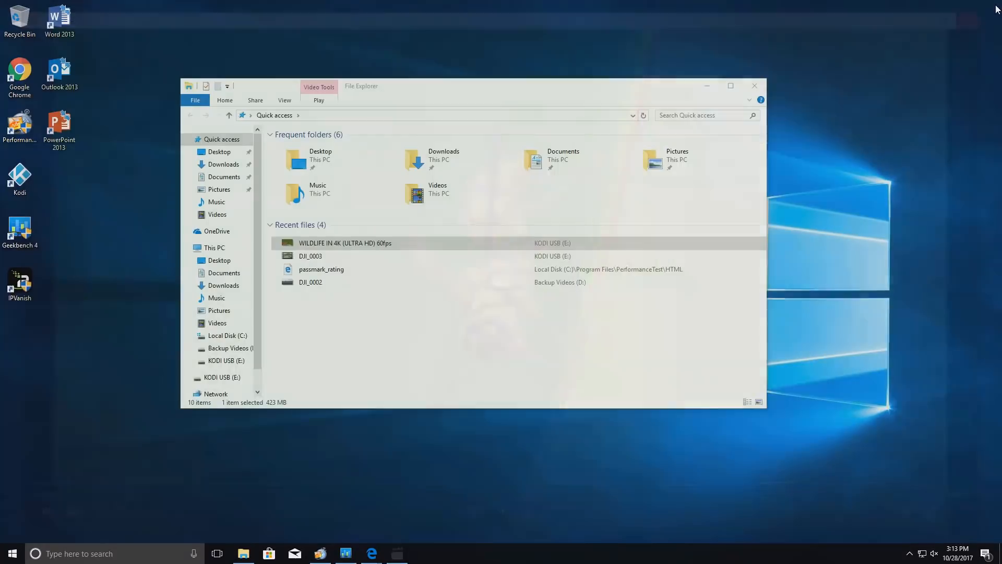
# Confirm the YouTube 4K test video plays at 2160p and watch it full screen
pyautogui.click(371, 553)
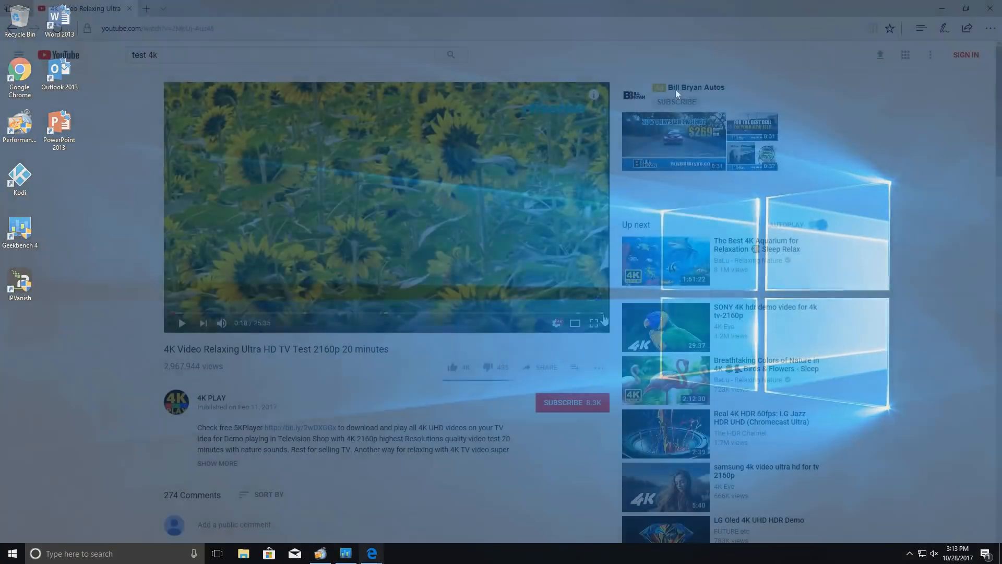
pyautogui.click(558, 322)
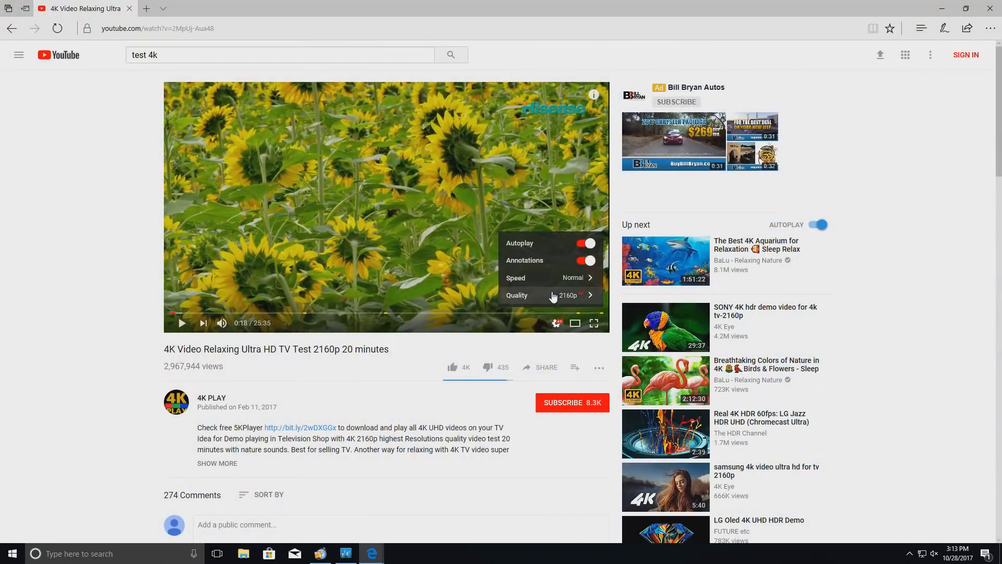
pyautogui.moveTo(594, 323)
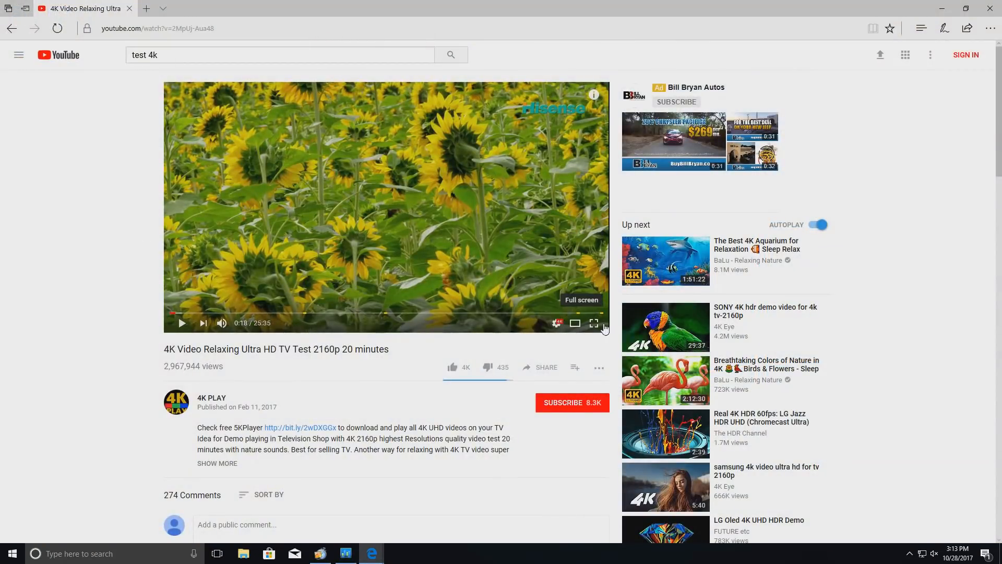
pyautogui.click(593, 323)
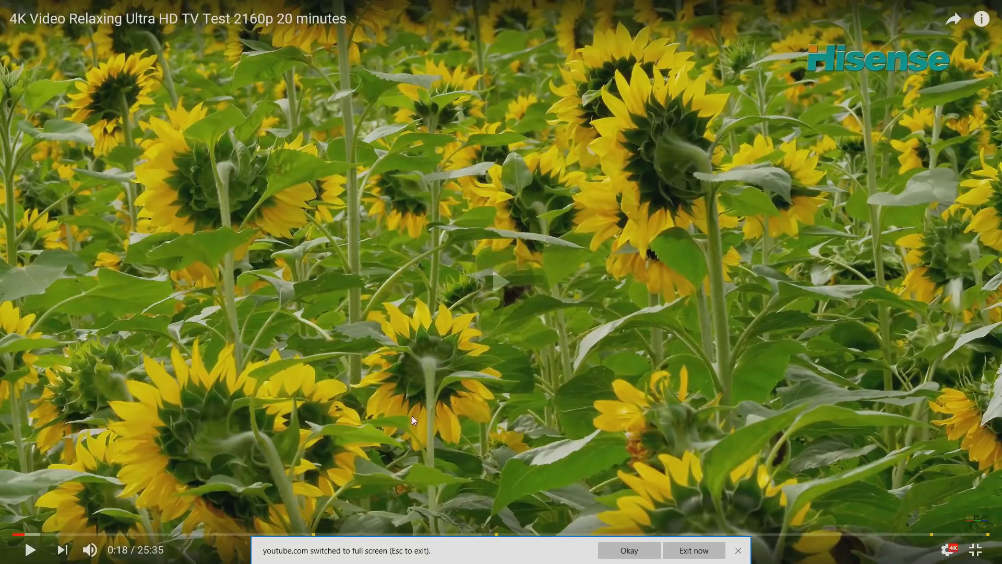
pyautogui.moveTo(670, 551)
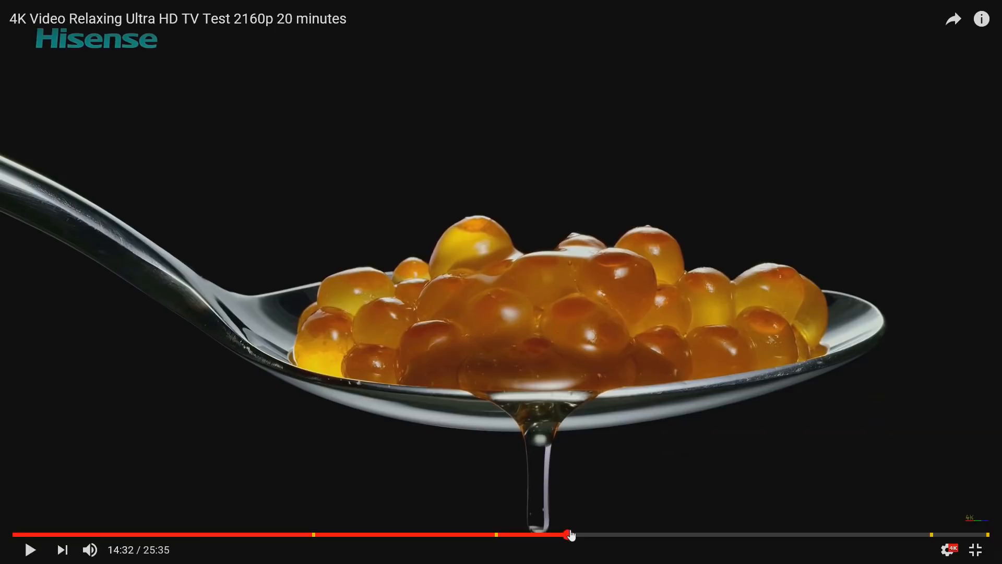
pyautogui.moveTo(570, 534)
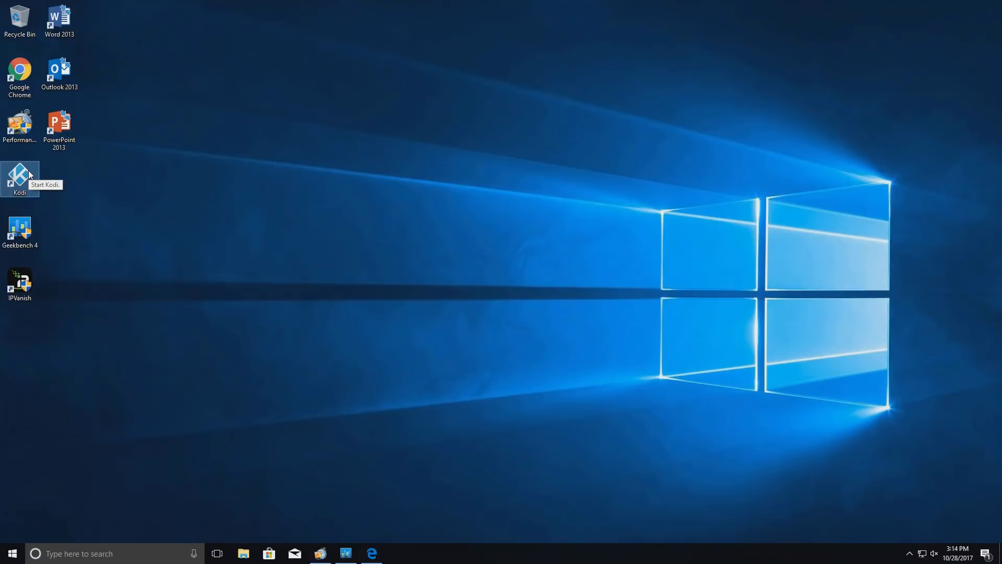
# Launch Kodi's Diggz build full screen and browse the Sports add-on list
pyautogui.doubleClick(19, 175)
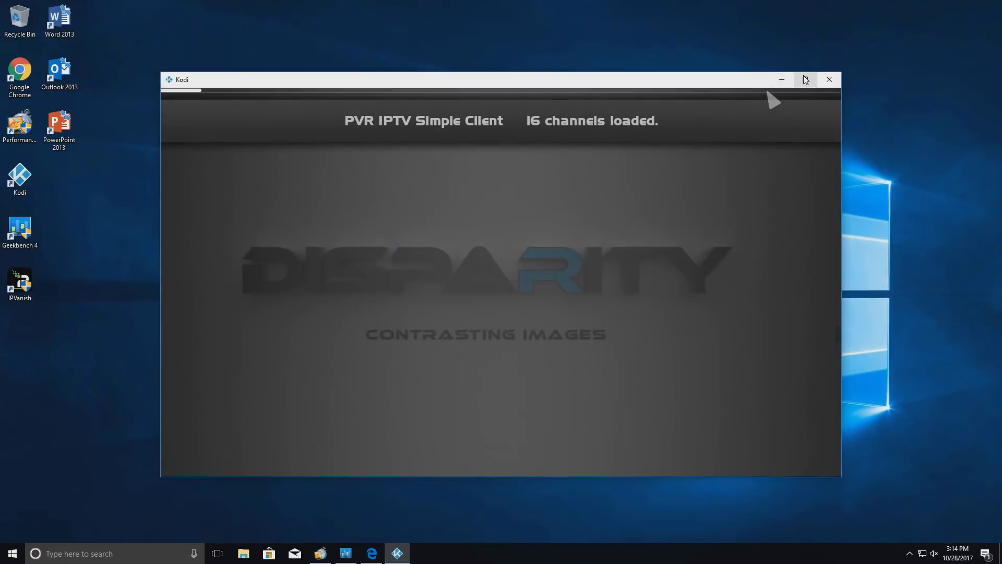
pyautogui.click(805, 80)
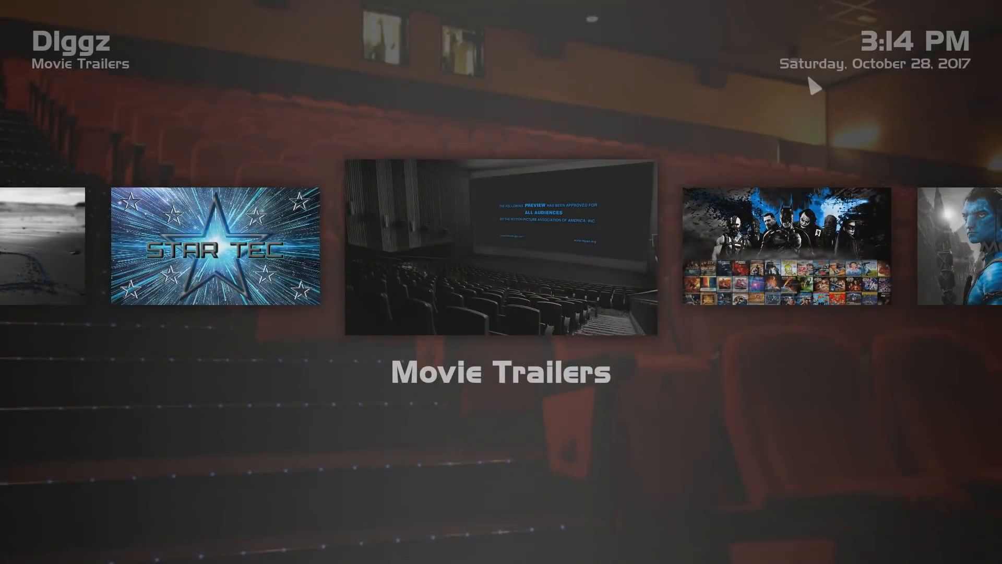
pyautogui.hscroll(3)
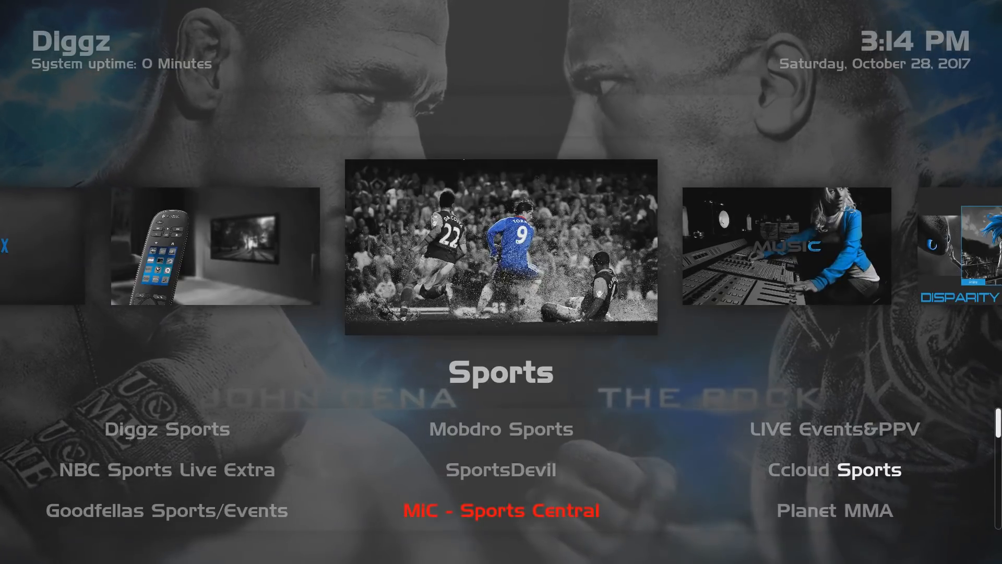
pyautogui.scroll(-3)
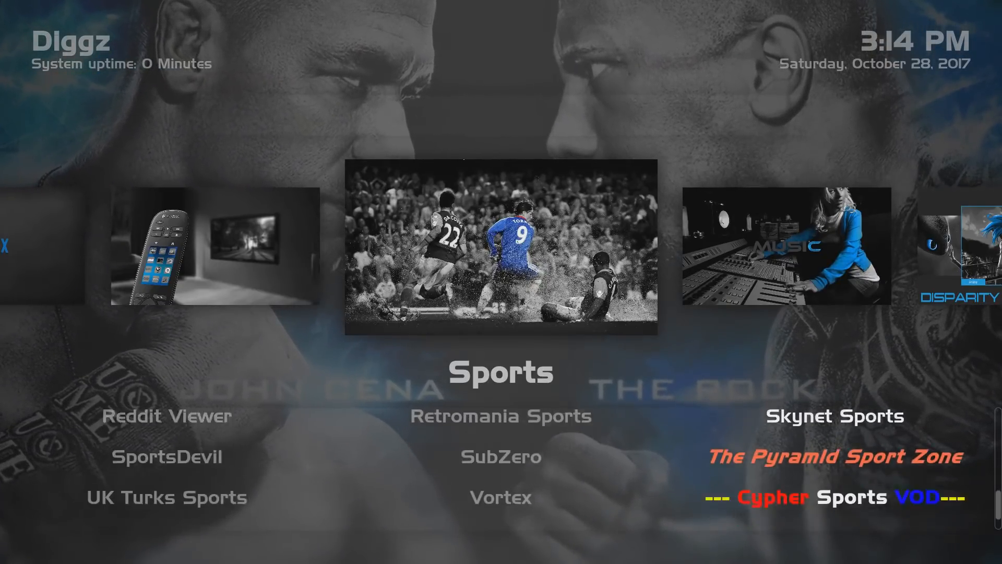
pyautogui.scroll(-3)
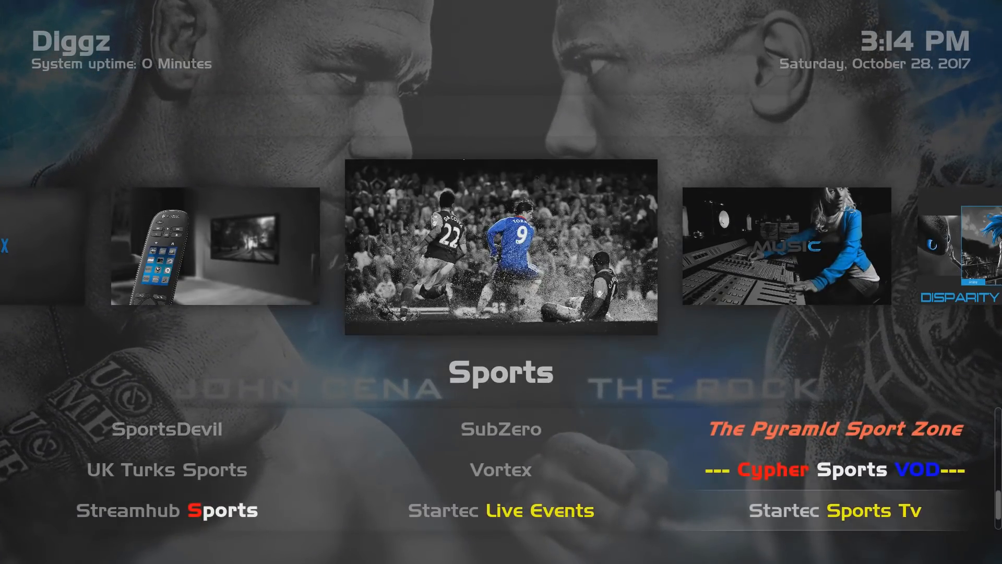
pyautogui.scroll(-3)
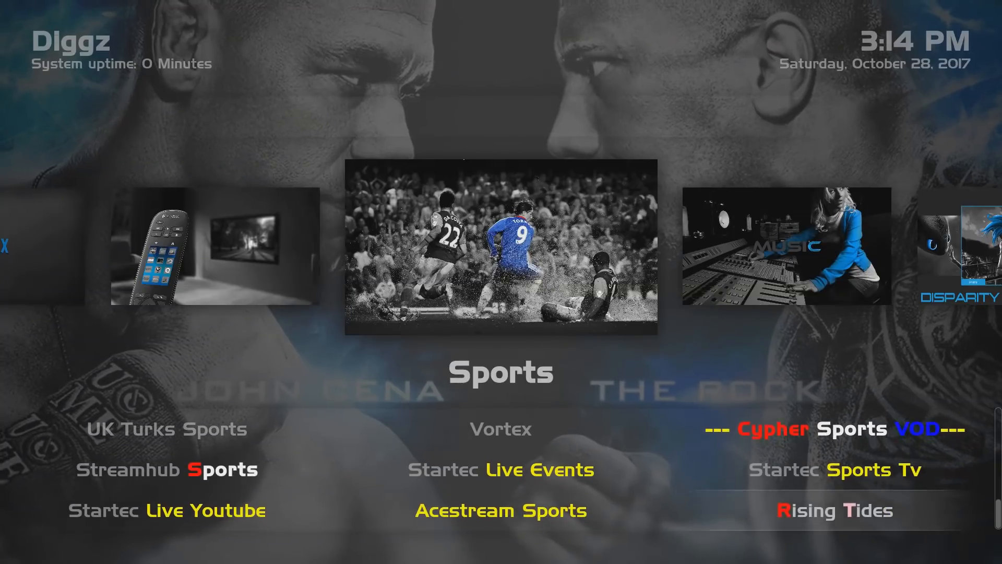
pyautogui.scroll(3)
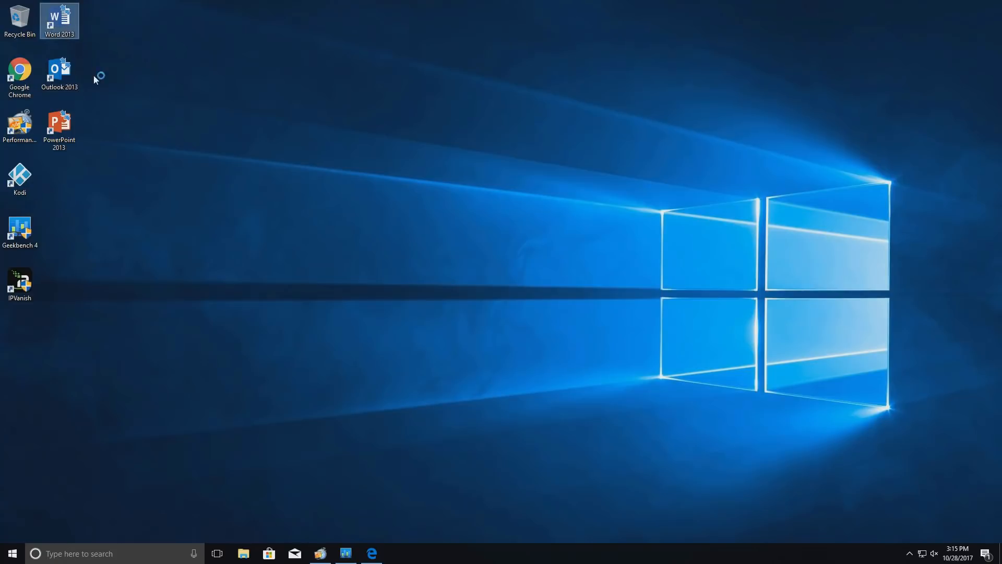
# Launch Word and PowerPoint 2013, cancel Outlook's setup wizard, and close the apps
pyautogui.doubleClick(58, 15)
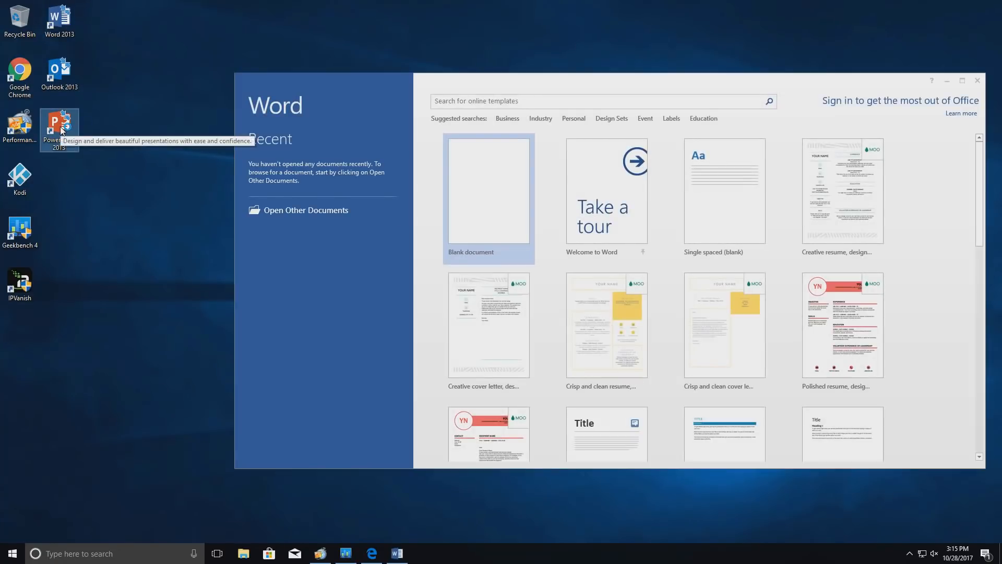
pyautogui.doubleClick(59, 126)
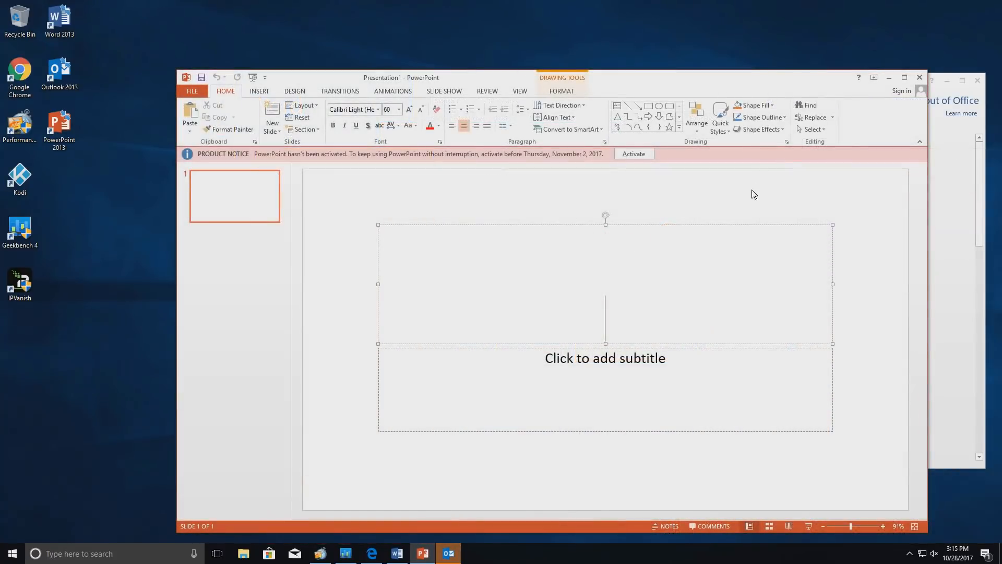
pyautogui.click(448, 553)
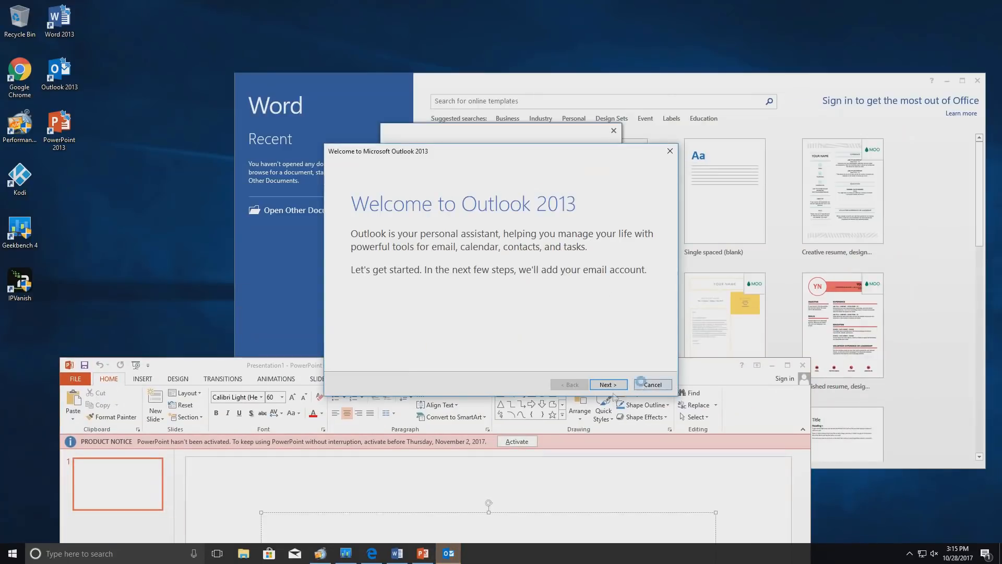
pyautogui.click(651, 384)
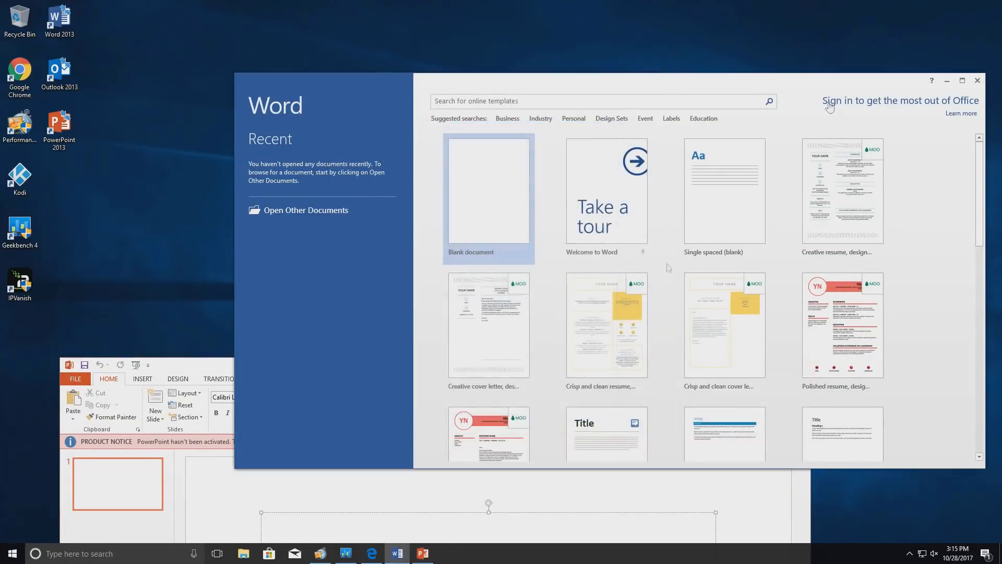
pyautogui.click(977, 80)
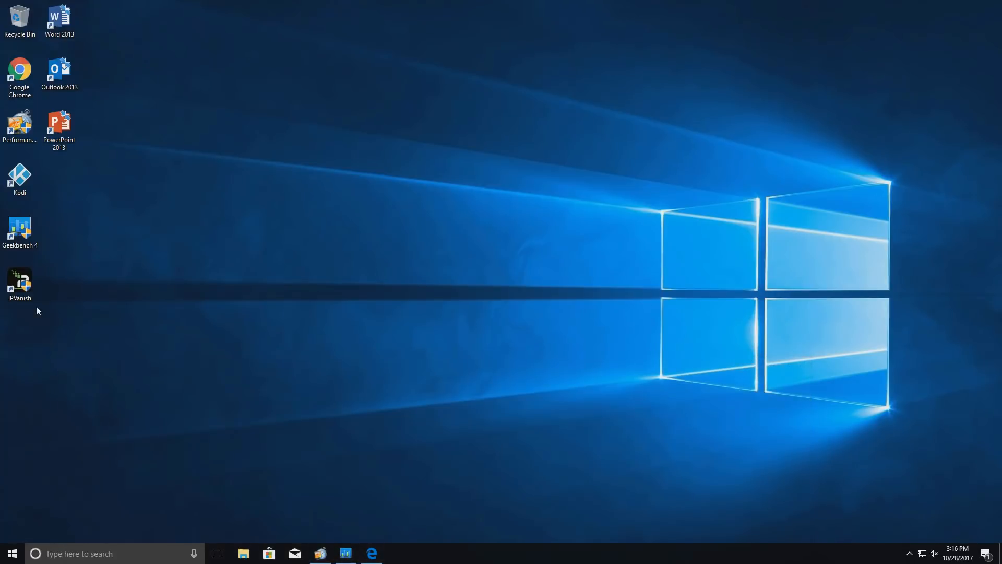
pyautogui.moveTo(158, 119)
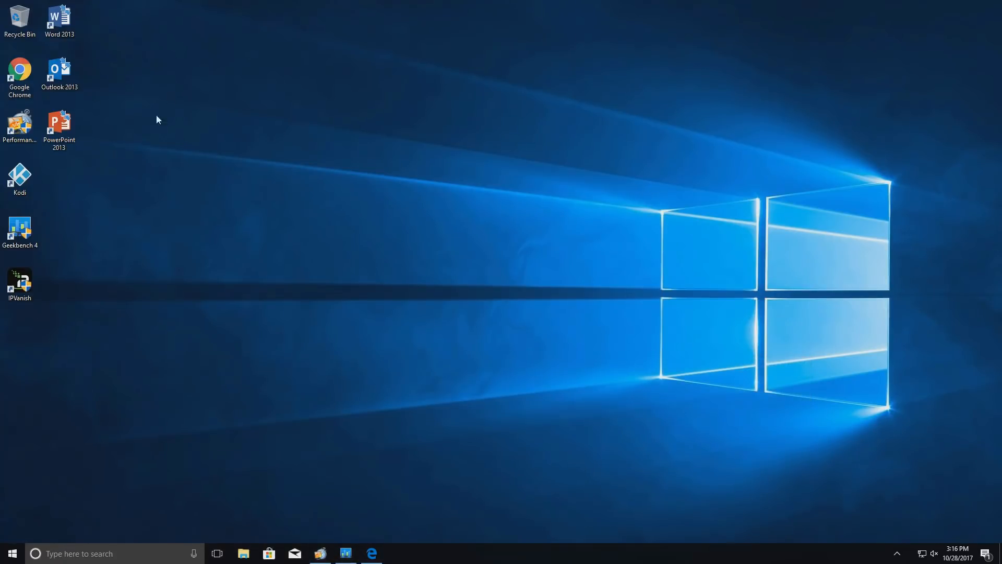
# Launch IPVanish VPN and allow it through User Account Control
pyautogui.doubleClick(20, 284)
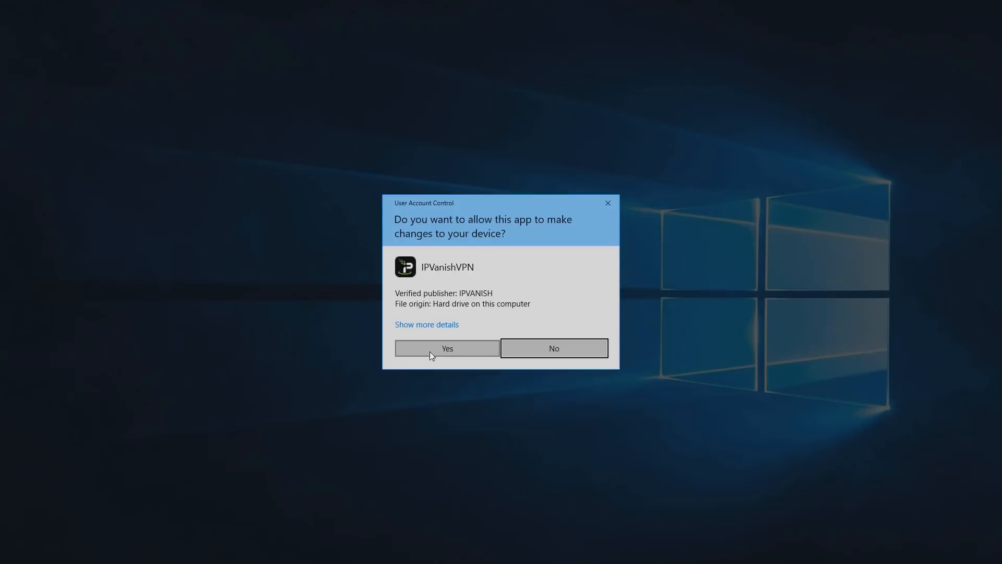
pyautogui.click(446, 347)
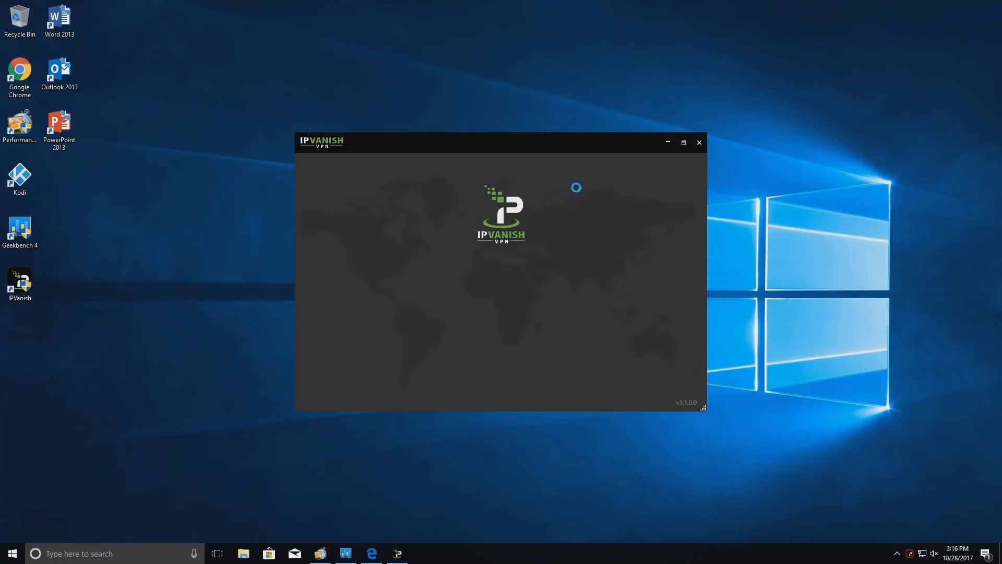